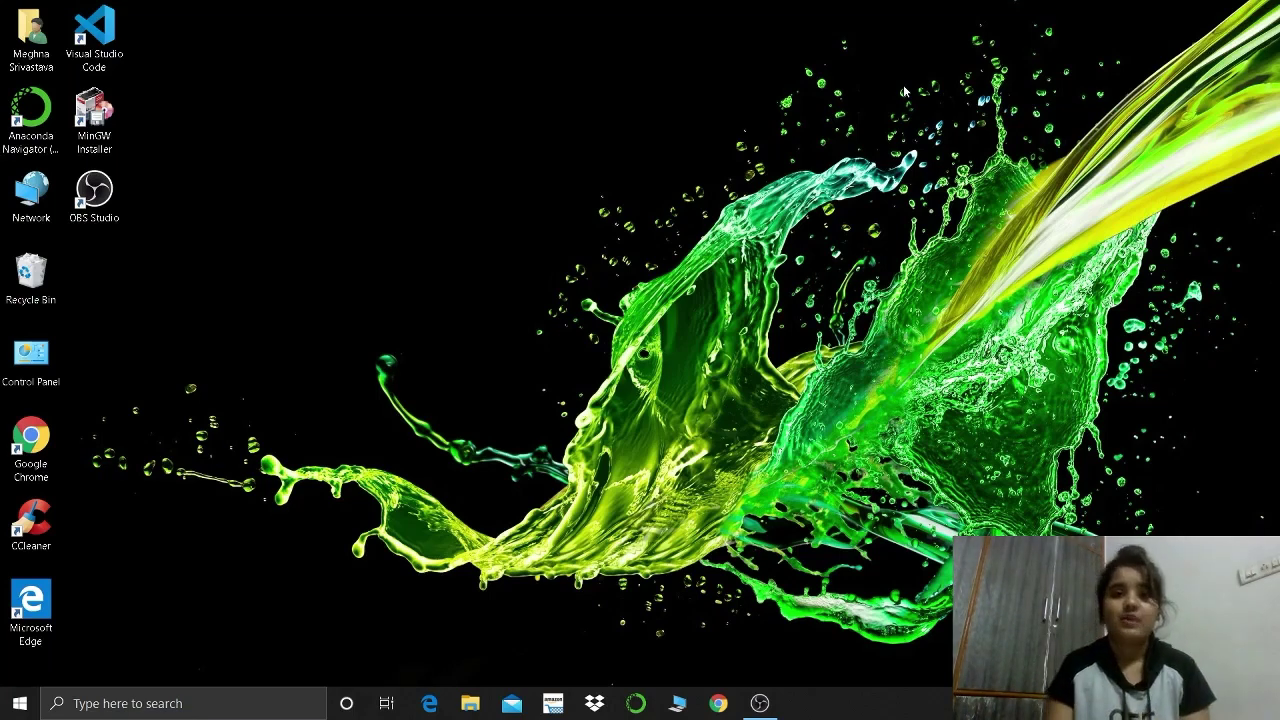
Step: Find 'mingw' in Start search and open the Installation Manager shortcut's folder, maximized
click(18, 703)
text(mingw)
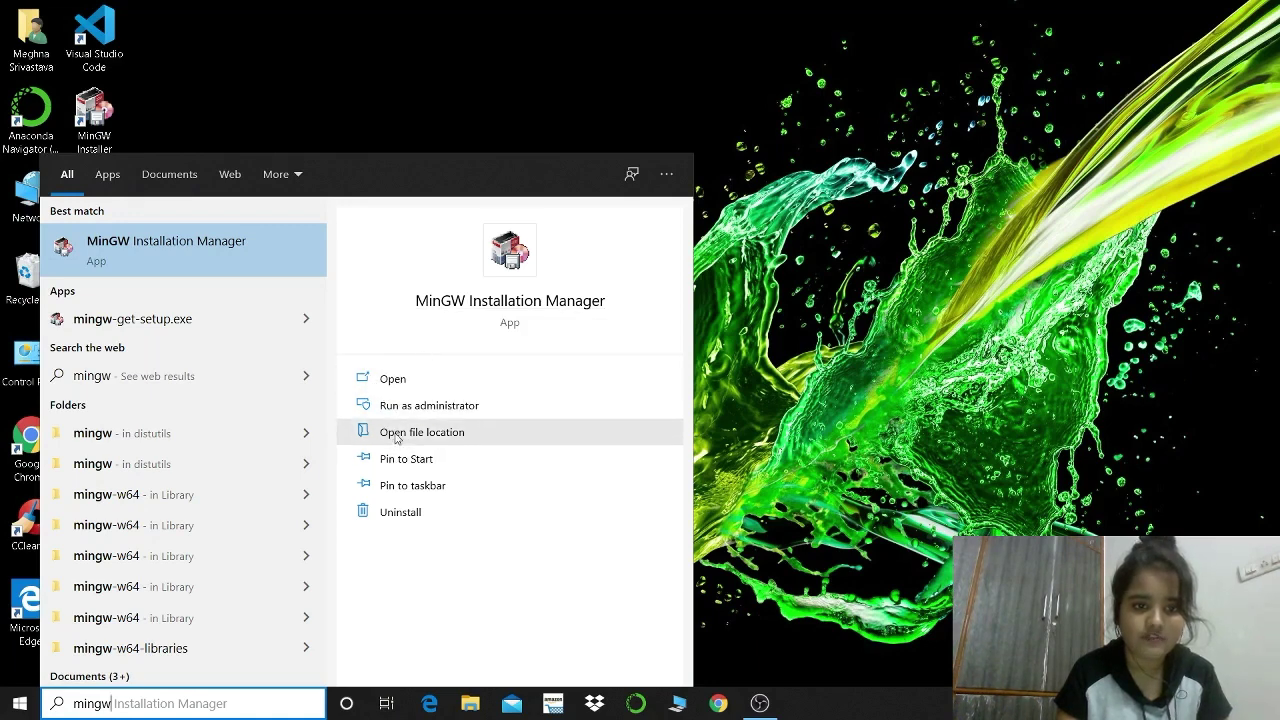
click(421, 431)
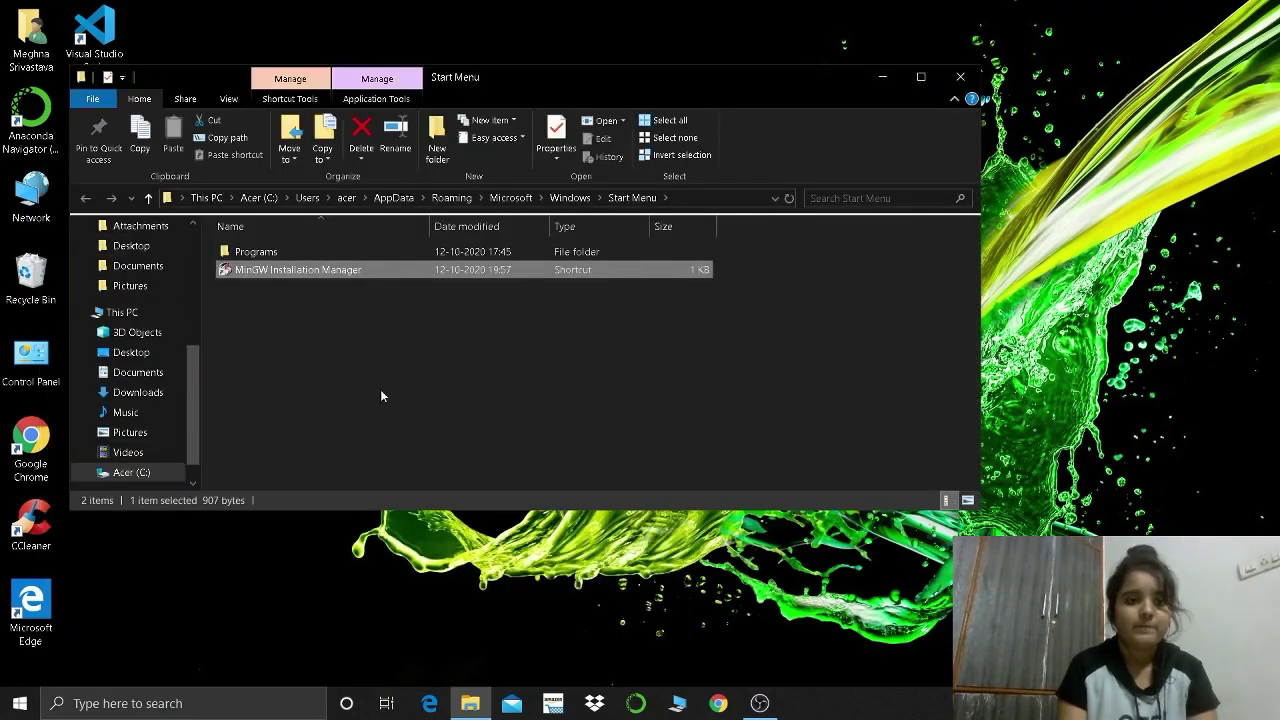
mouse_move(298, 270)
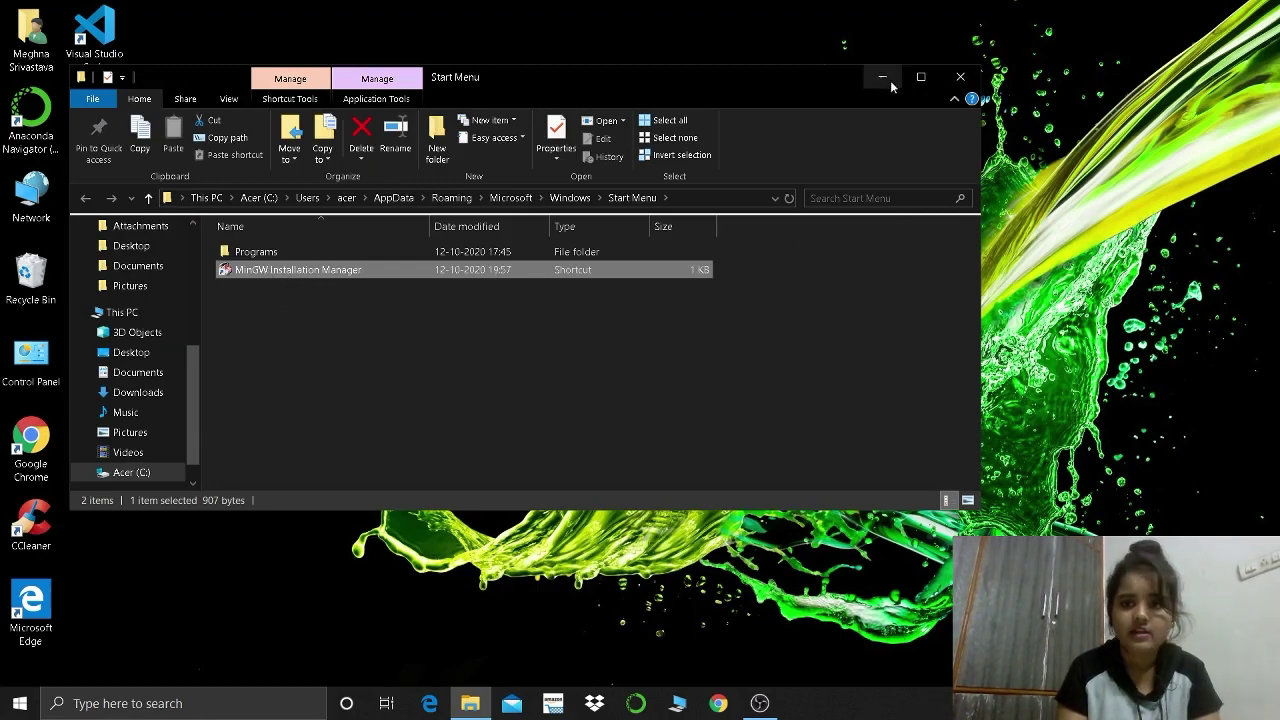
click(919, 77)
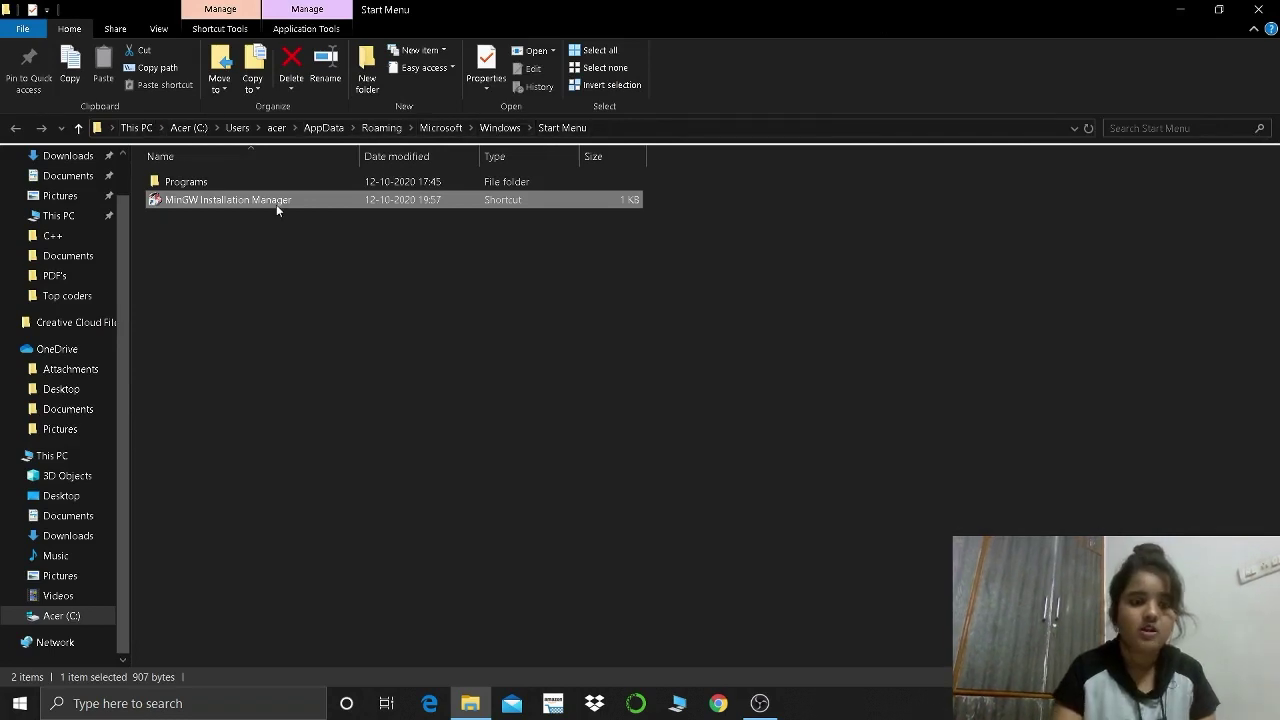
Step: Launch the maximized Installation Manager and mark mingw32-base-bin and mingw32-gcc-g++-bin for removal
double_click(228, 199)
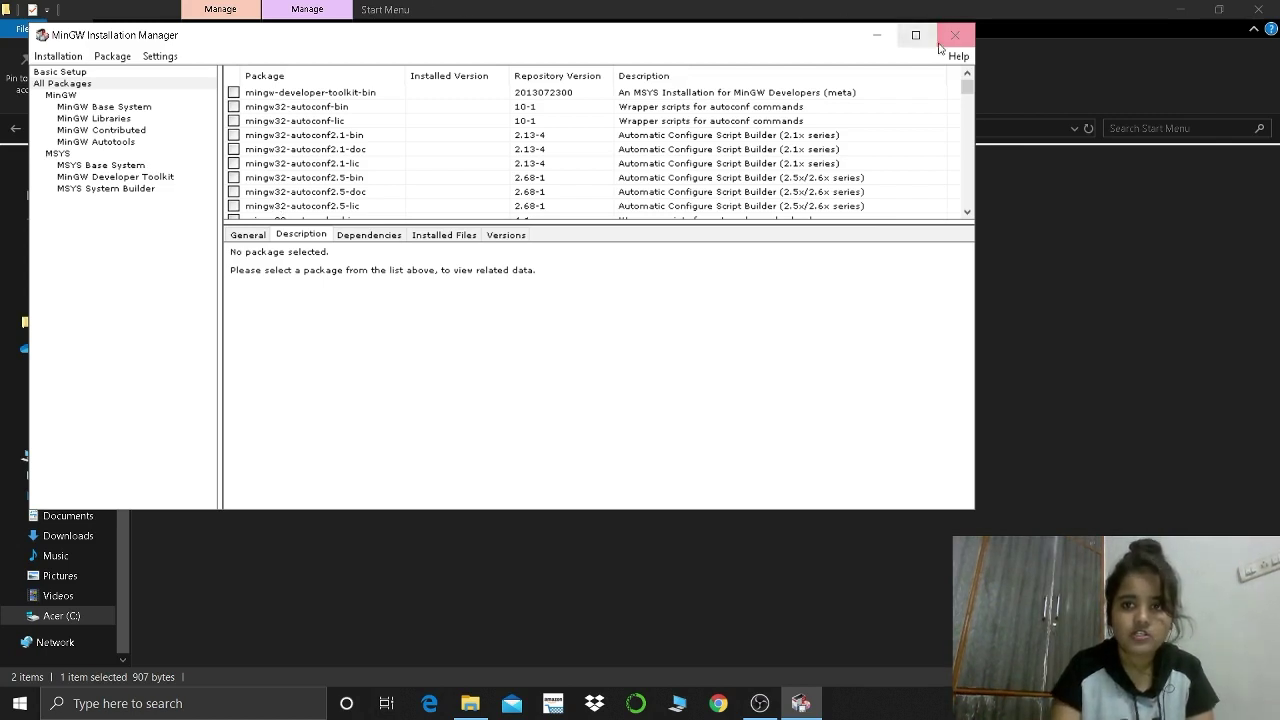
click(915, 35)
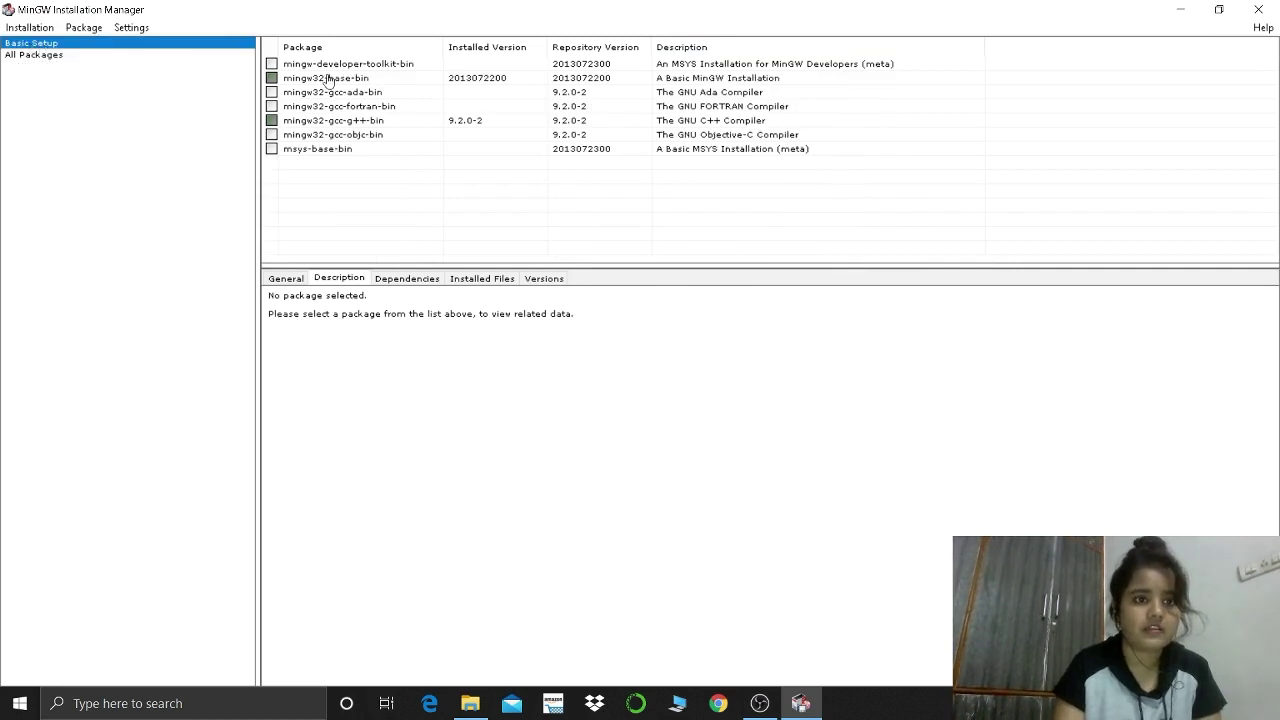
right_click(325, 78)
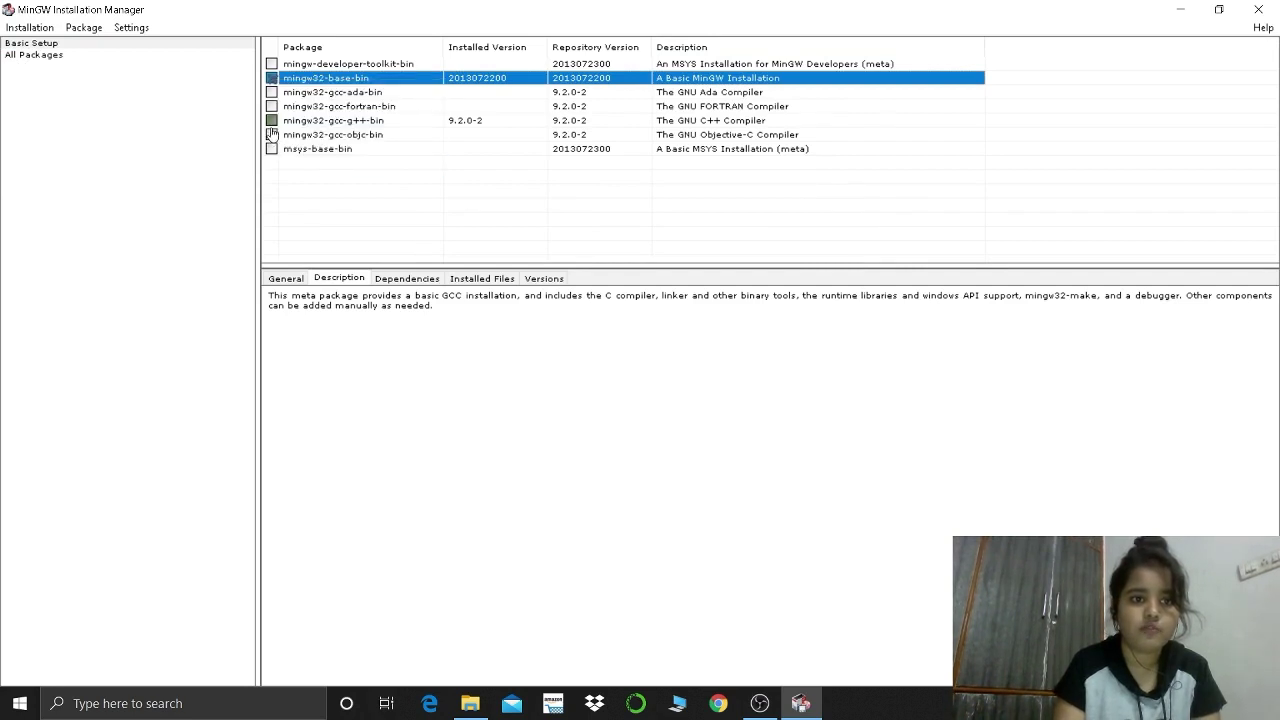
right_click(333, 120)
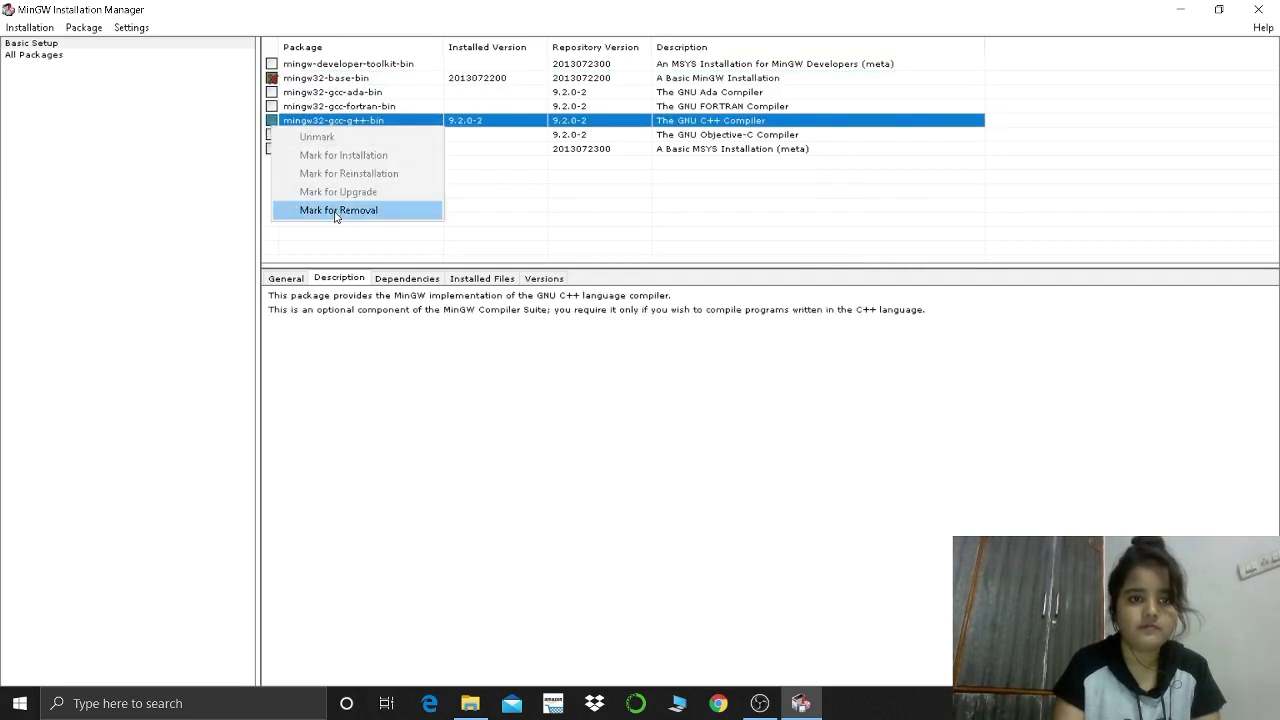
click(338, 210)
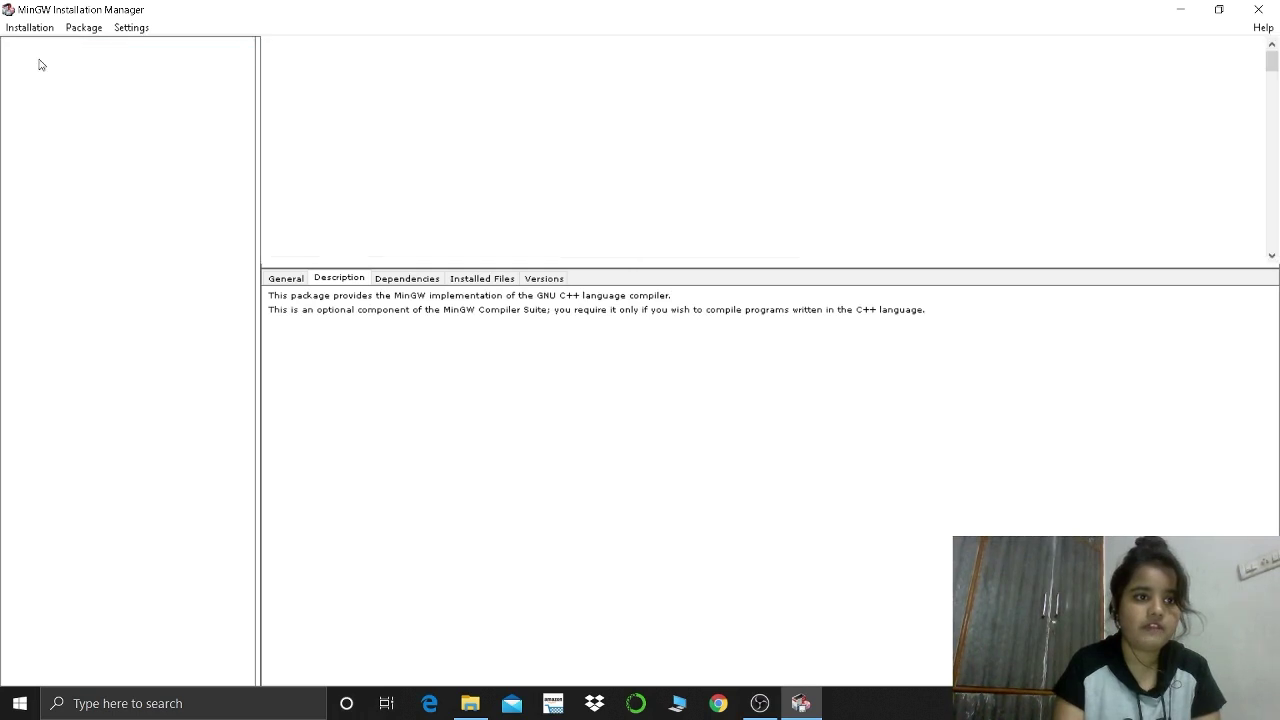
Step: Mark mingw32-binutils-bin for removal from All Packages, then browse the MSYS groups
click(35, 54)
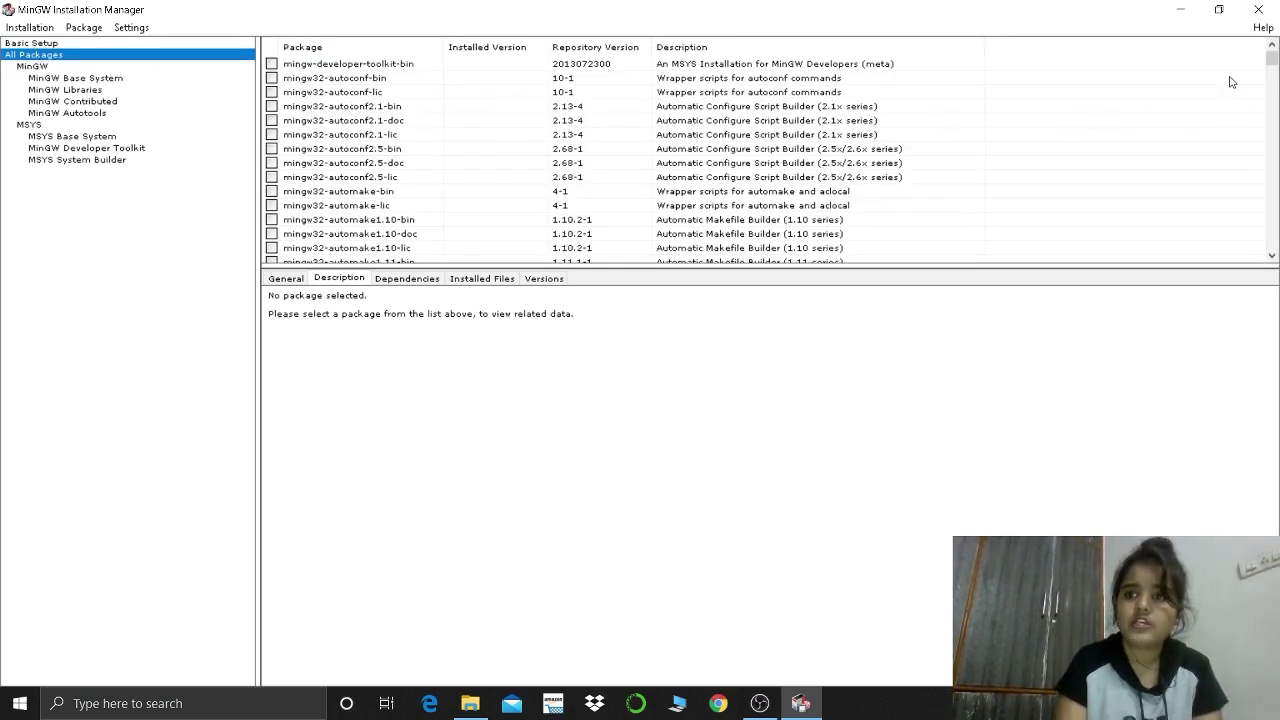
mouse_move(1150, 268)
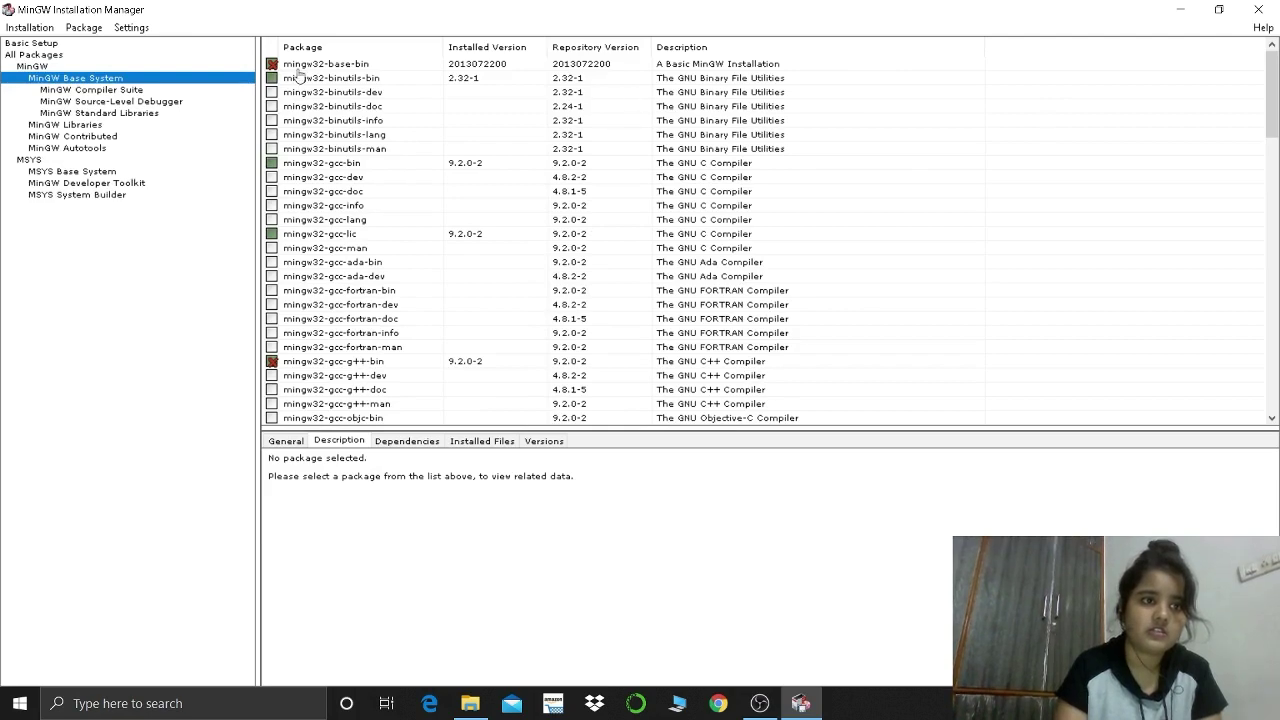
click(34, 54)
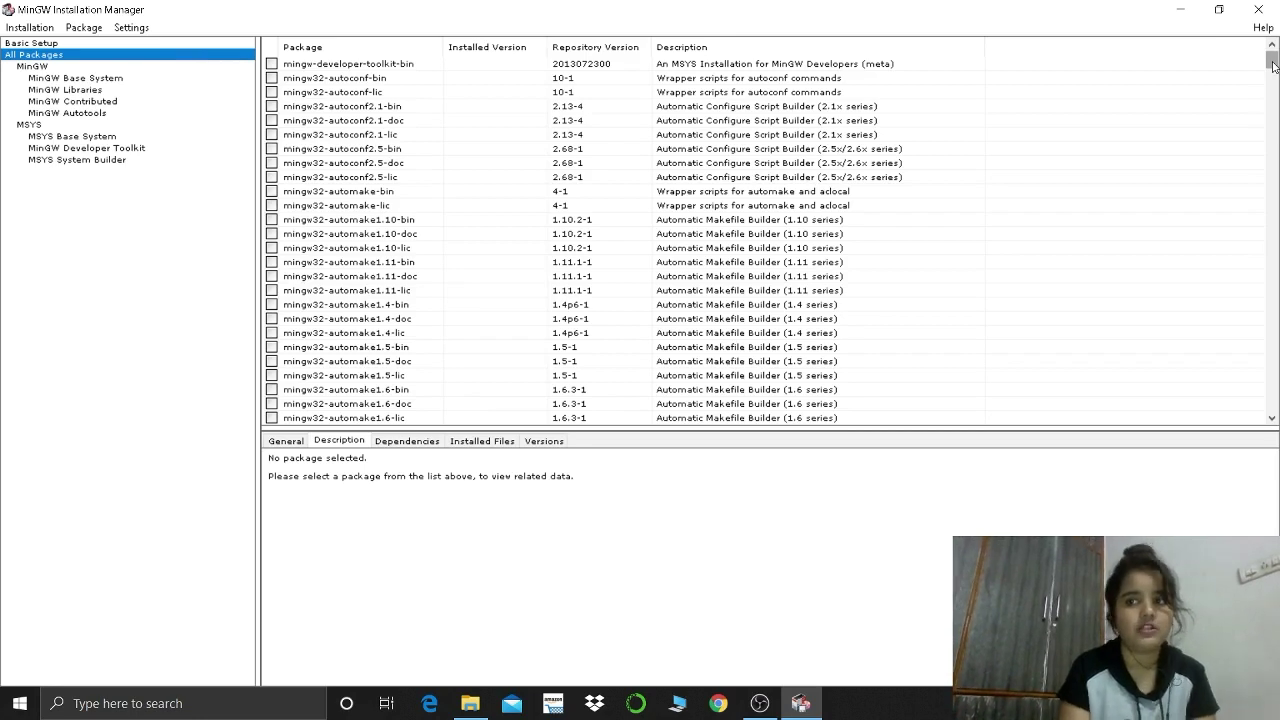
right_click(330, 233)
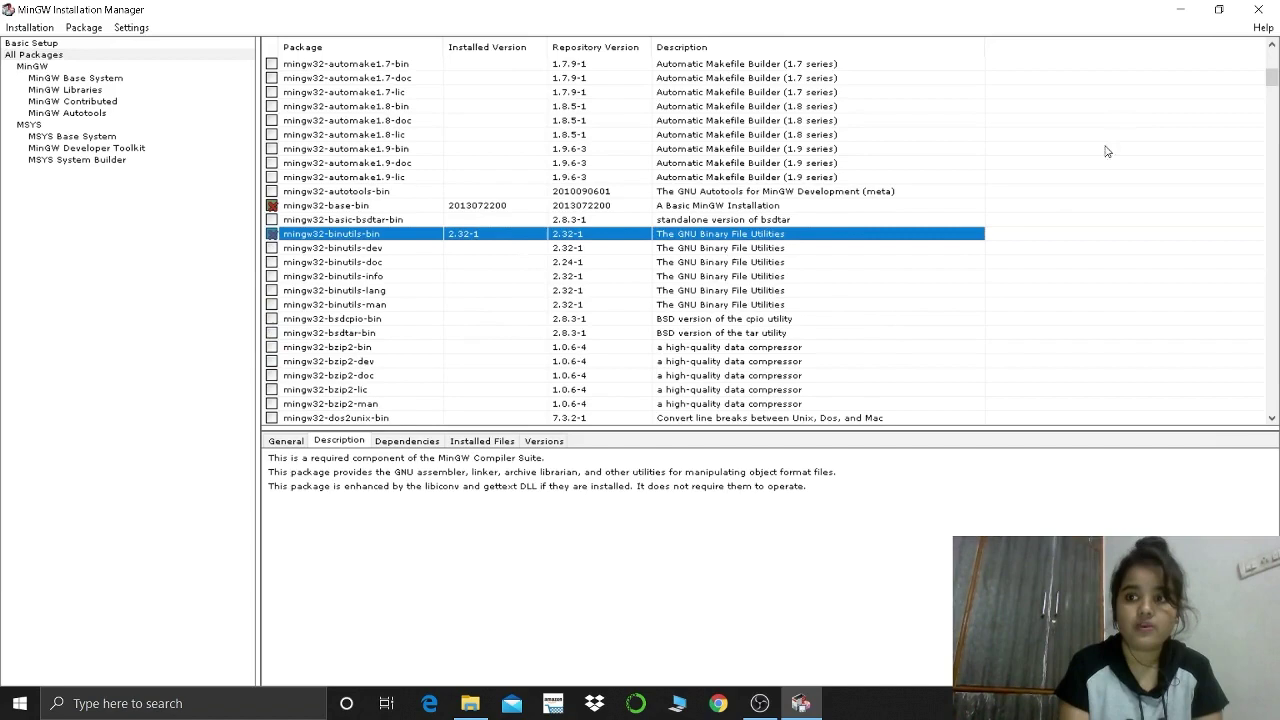
mouse_move(1272, 80)
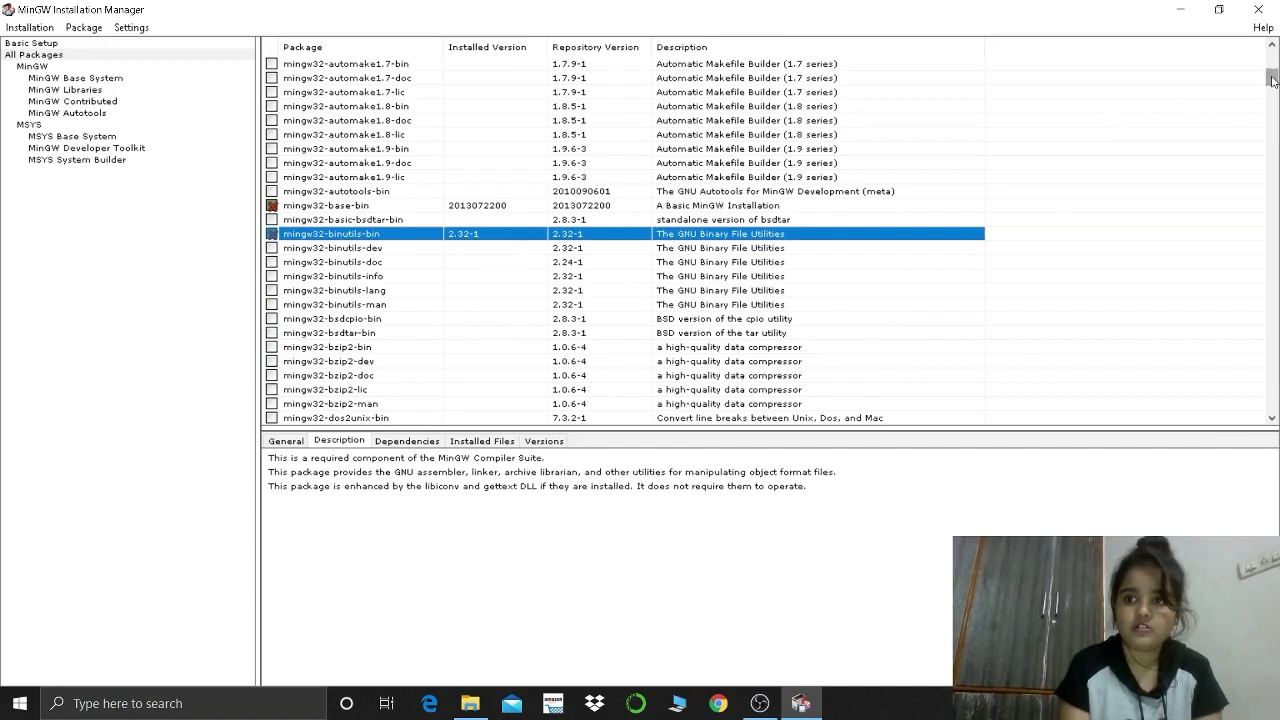
click(76, 112)
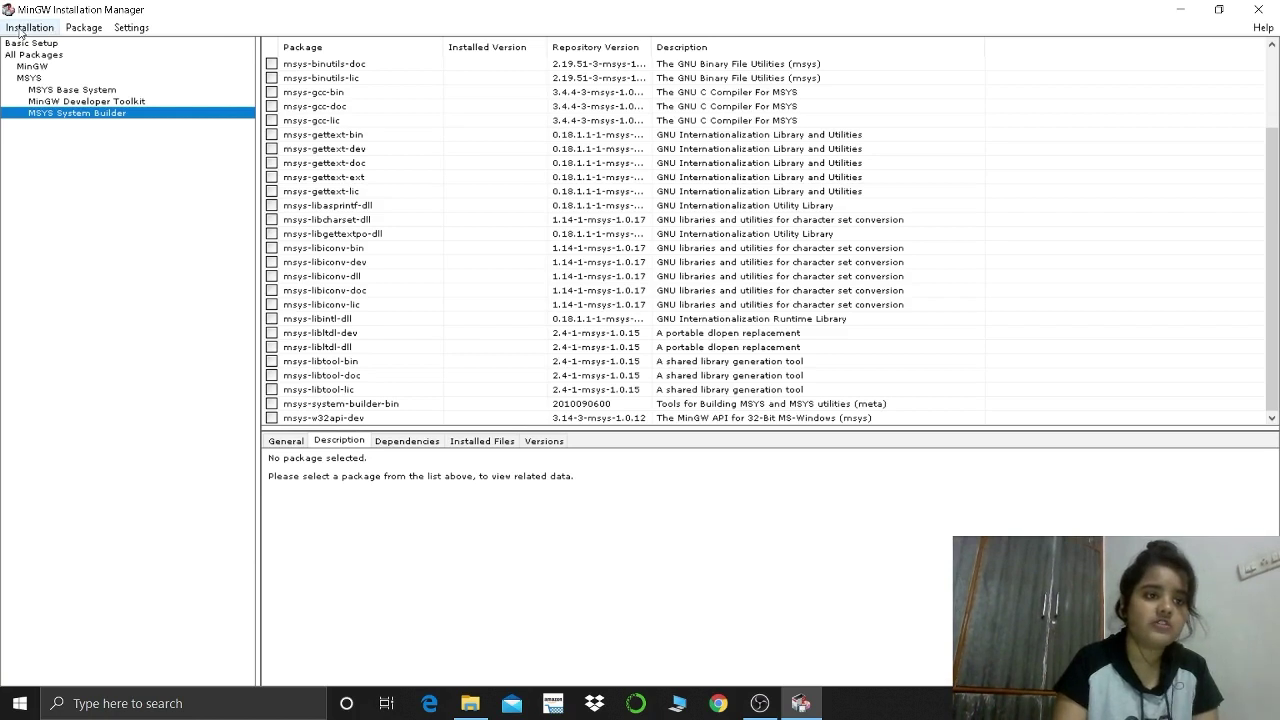
Step: Apply the 27 scheduled package removals and close the completion report
click(30, 27)
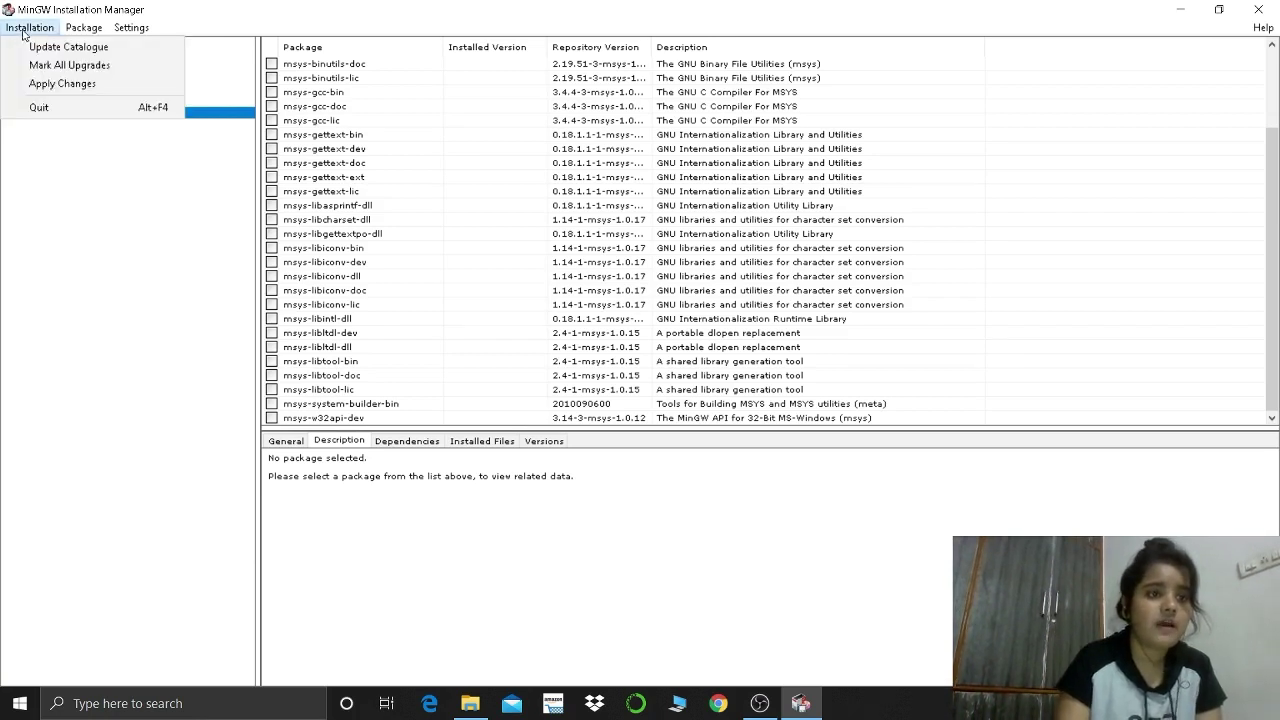
mouse_move(62, 83)
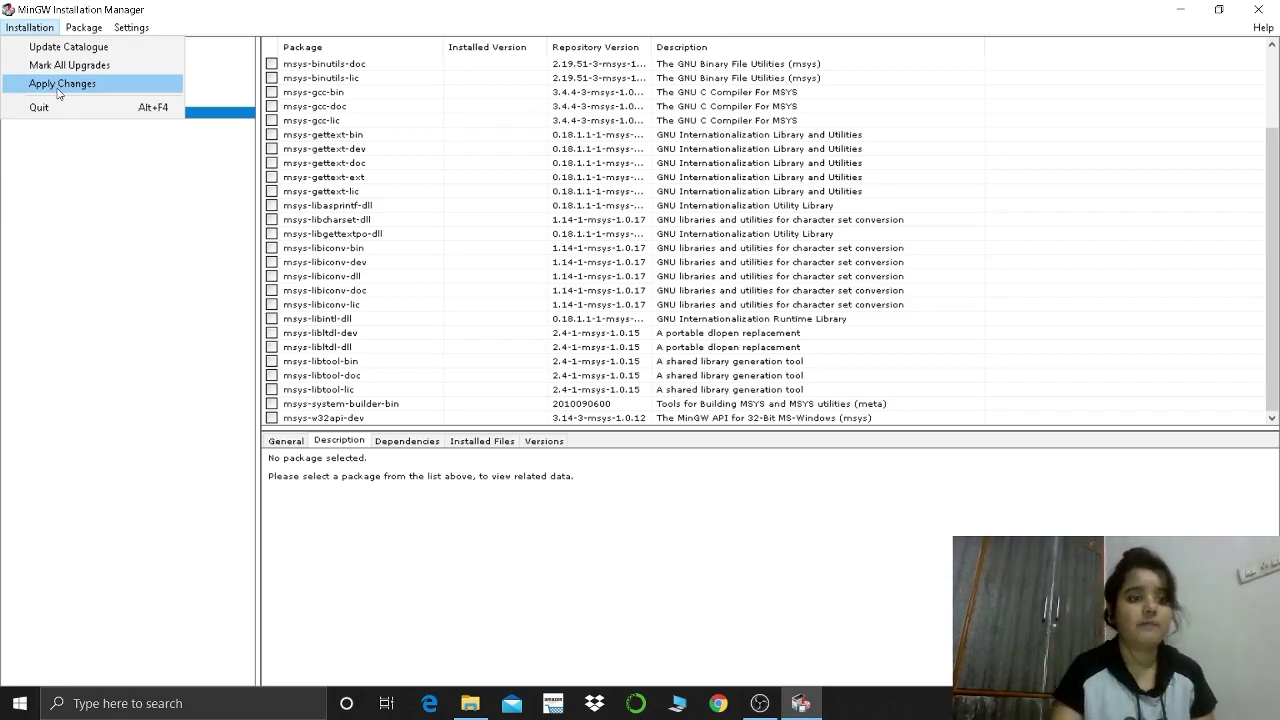
click(62, 83)
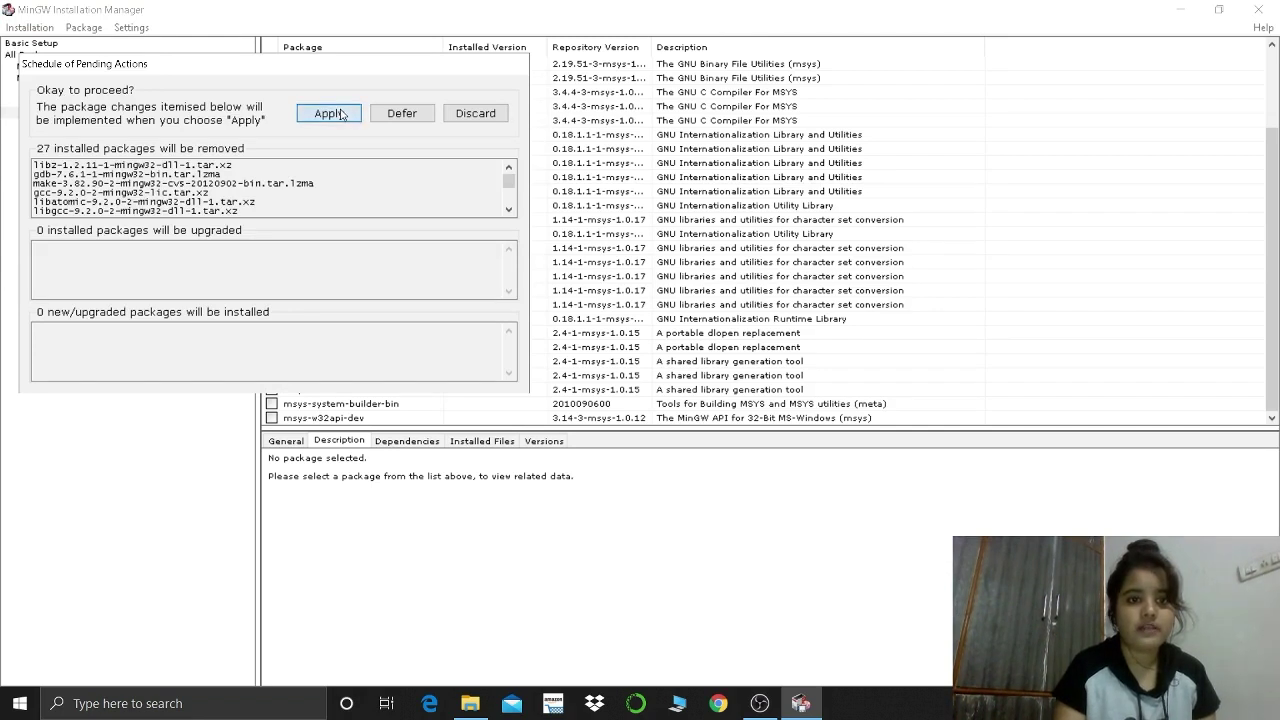
click(328, 112)
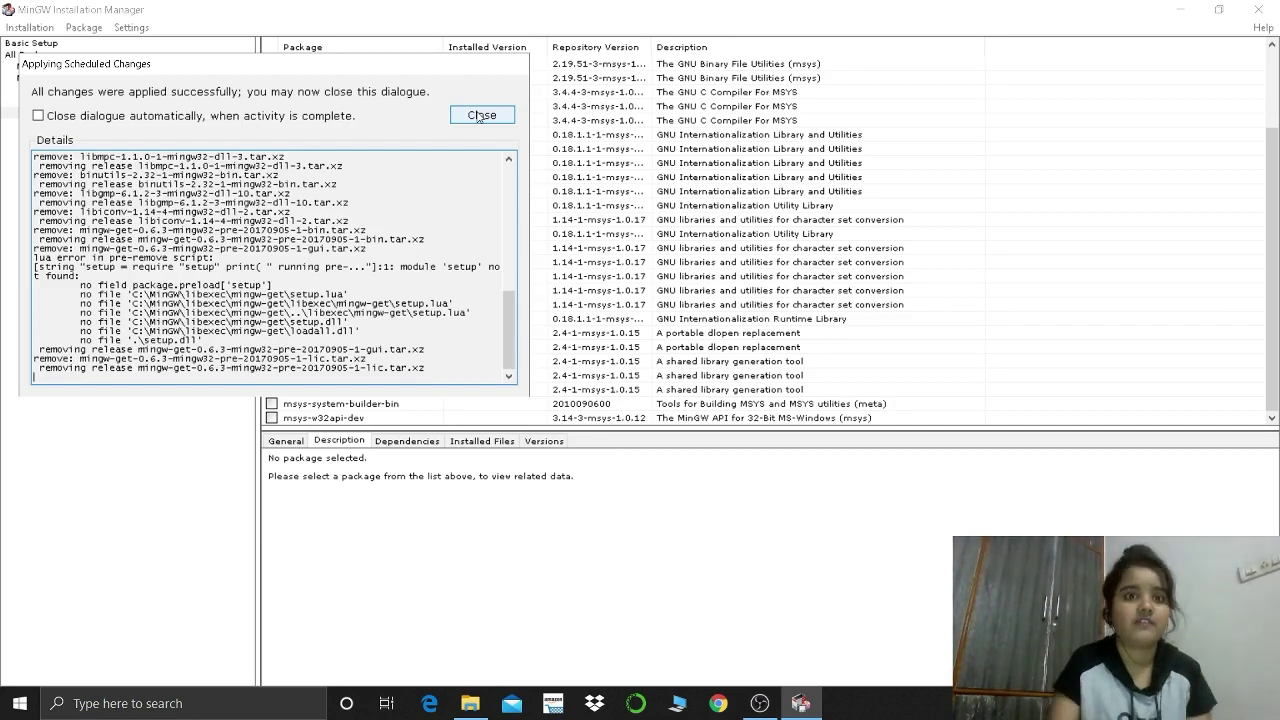
click(481, 115)
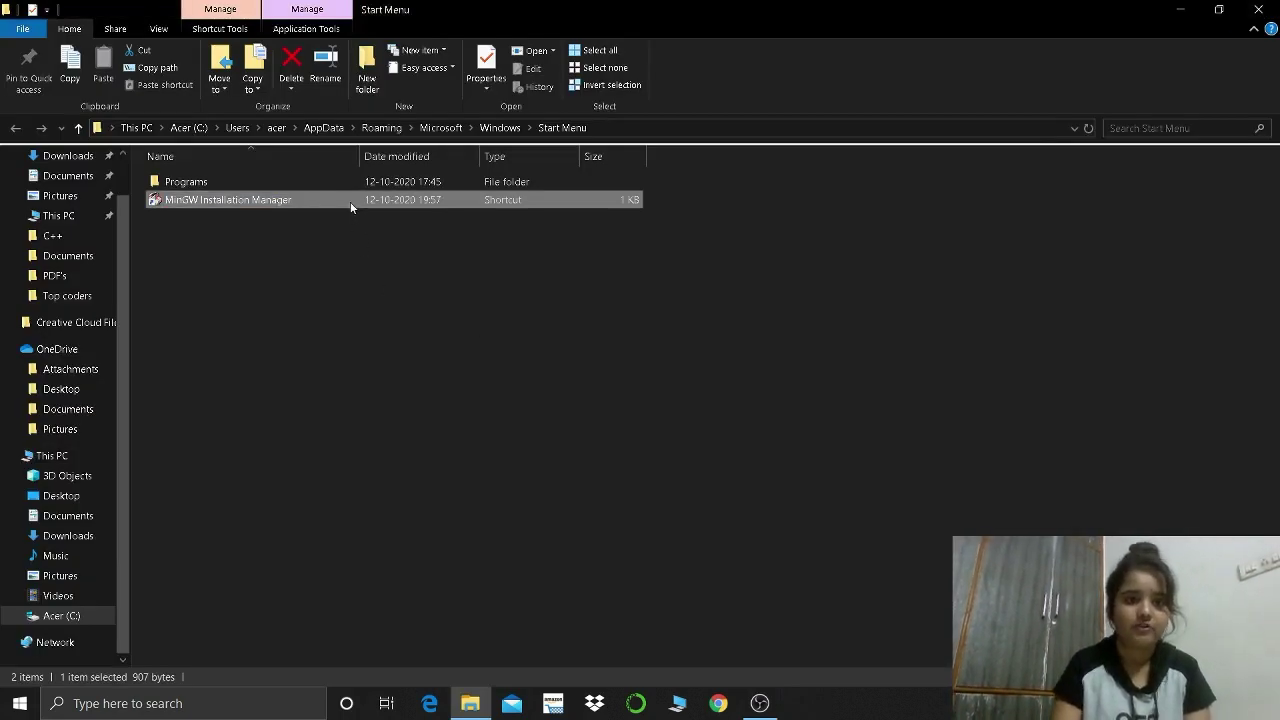
Step: Delete the MinGW Installation Manager shortcut from the Start Menu Programs folder
right_click(227, 199)
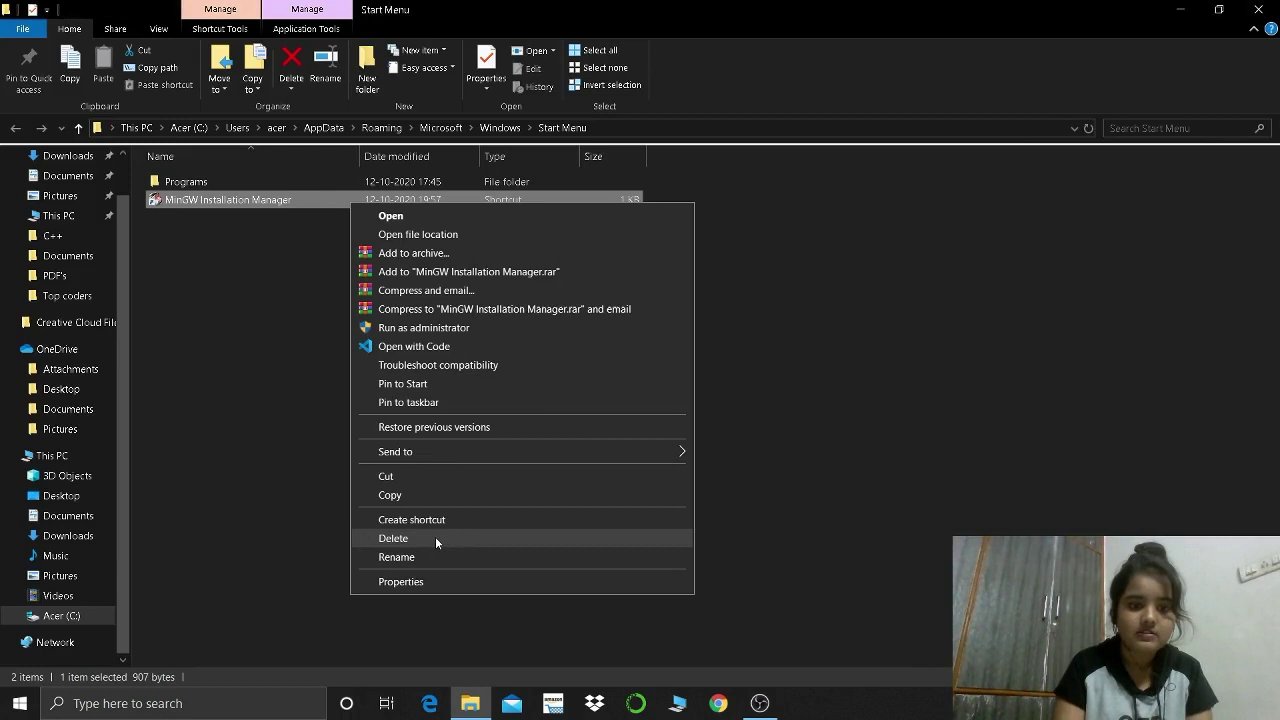
click(393, 538)
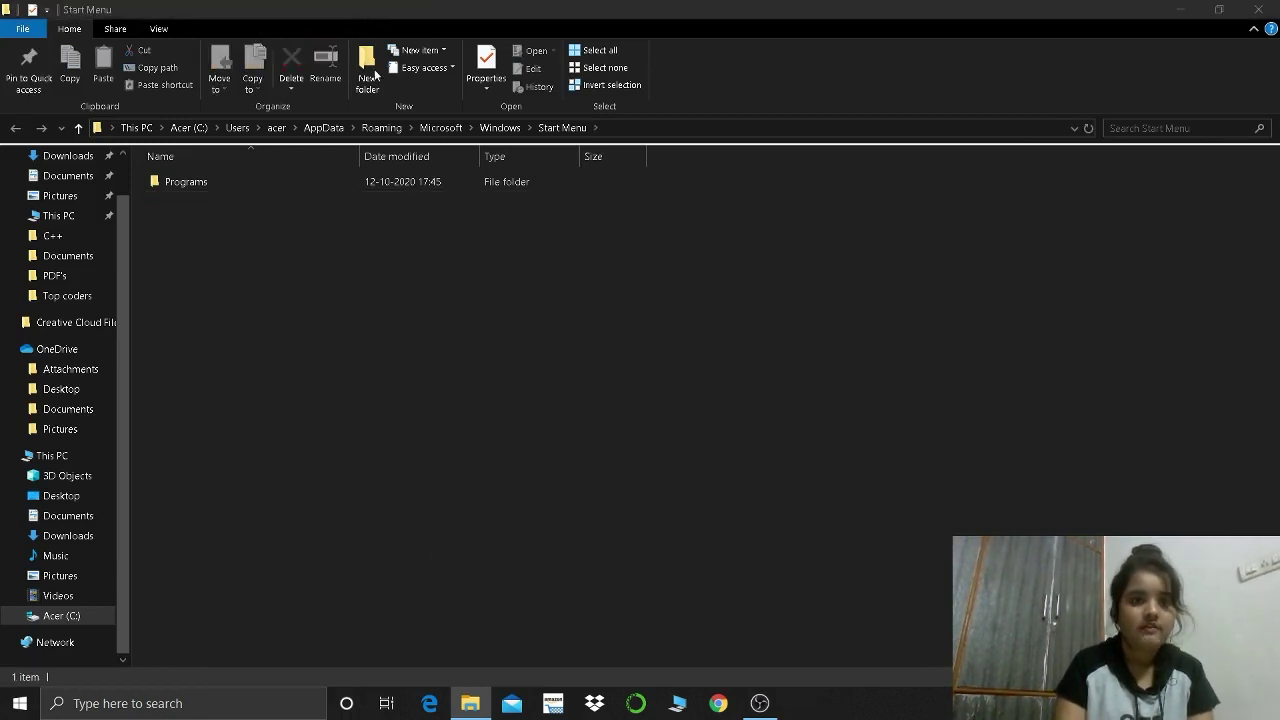
mouse_move(143, 210)
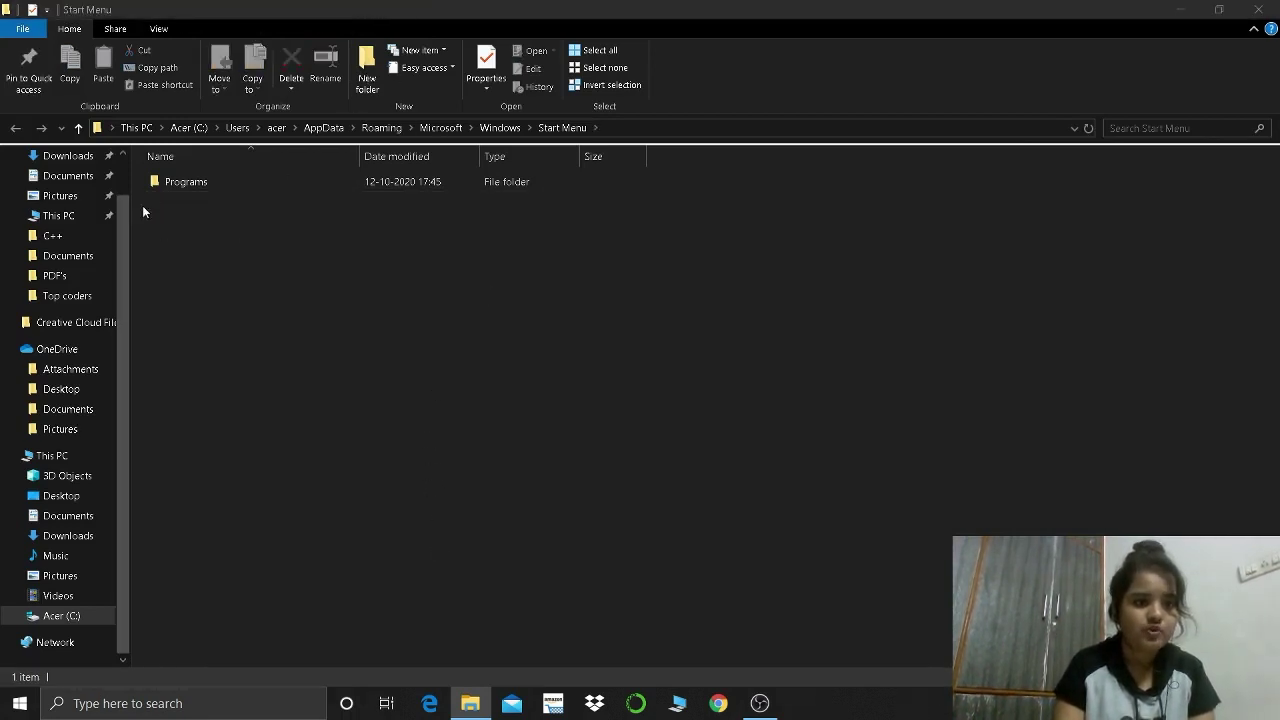
double_click(186, 181)
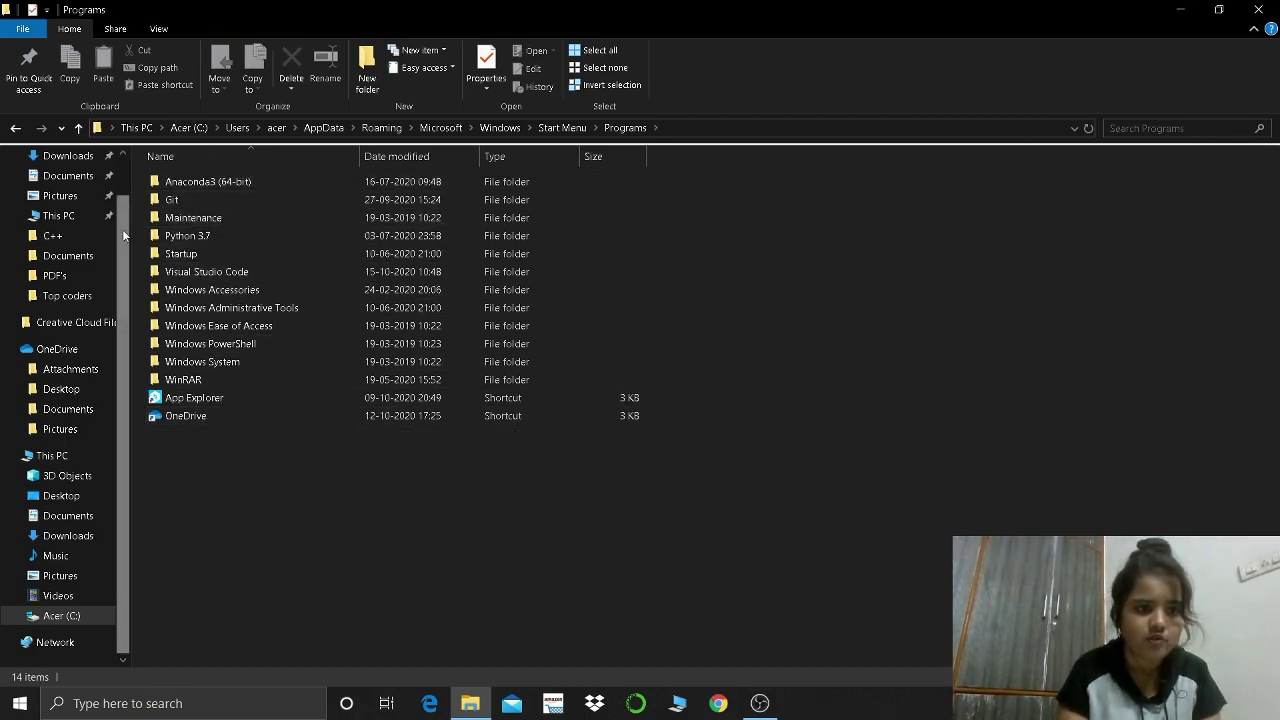
mouse_move(138, 465)
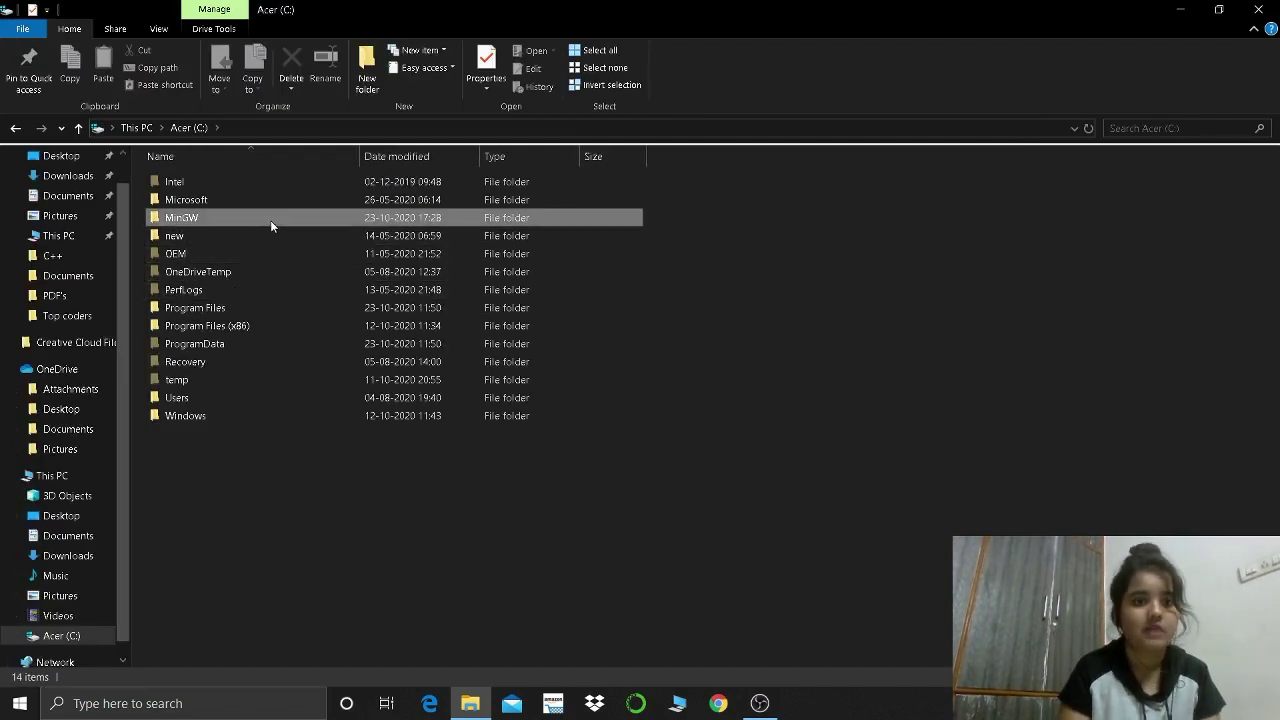
Step: Permanently delete the MinGW folder from drive C: and close Explorer
click(182, 217)
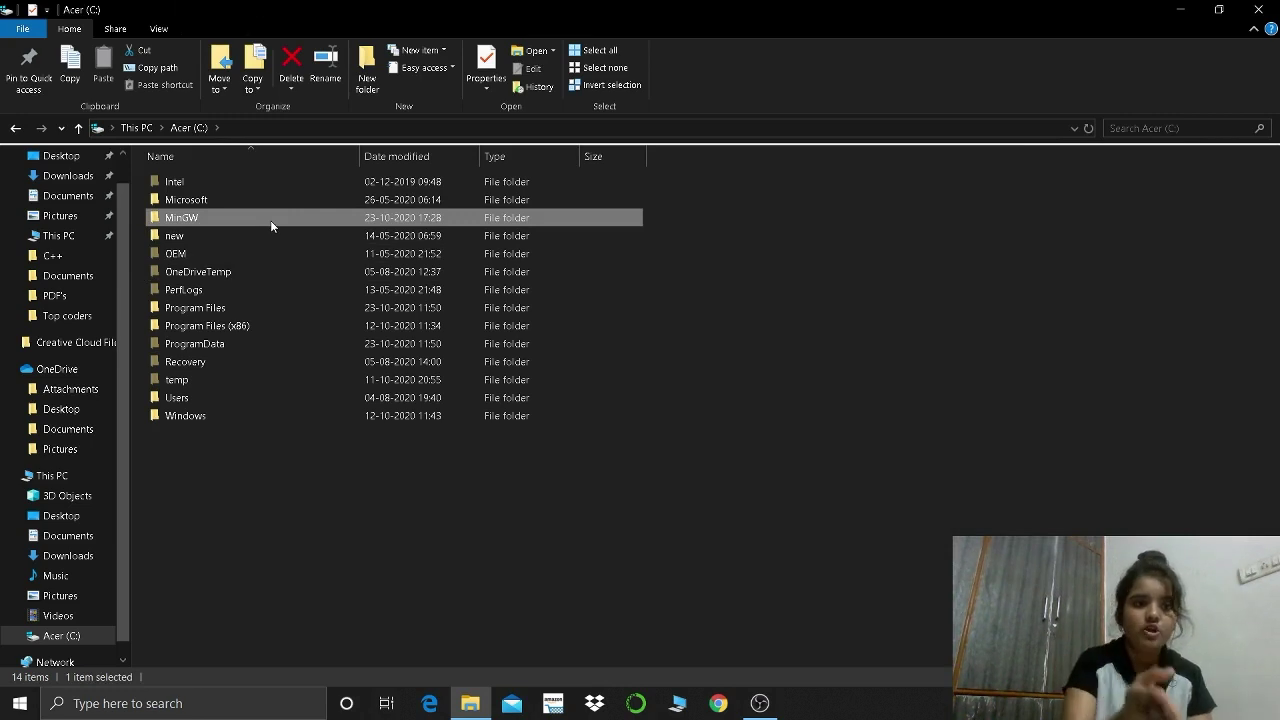
mouse_move(293, 120)
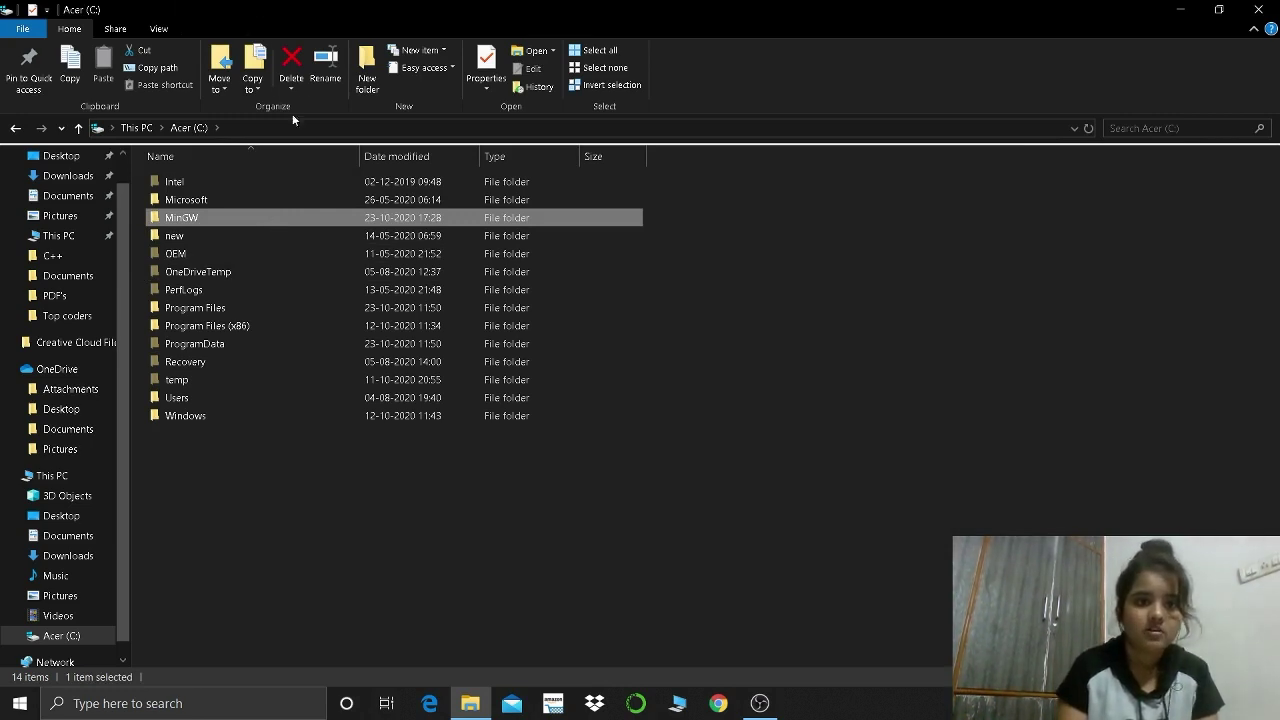
click(291, 85)
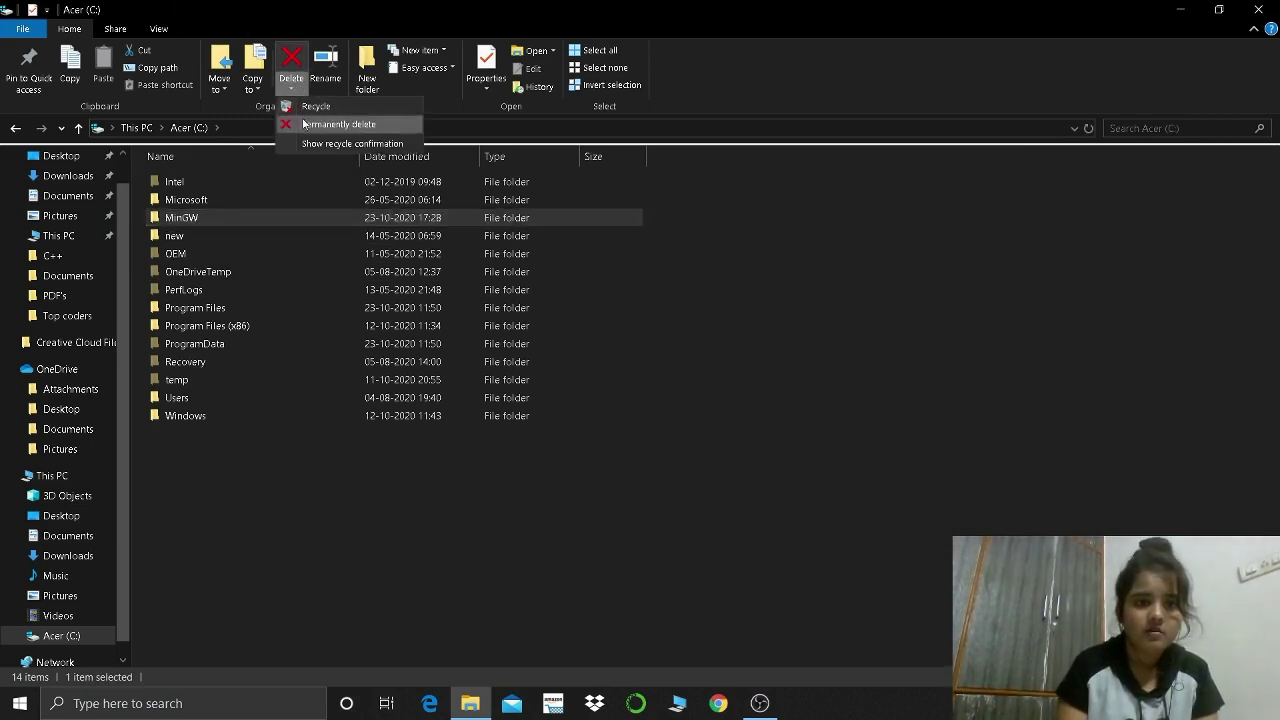
click(338, 123)
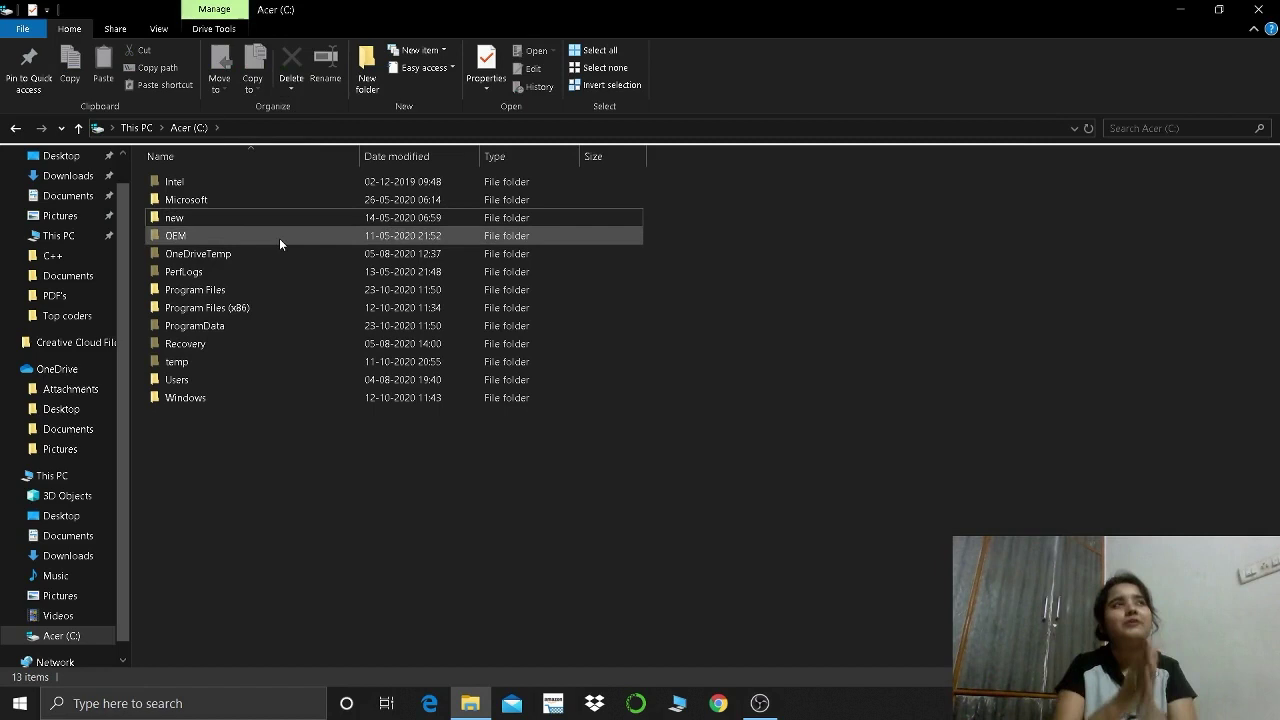
mouse_move(280, 244)
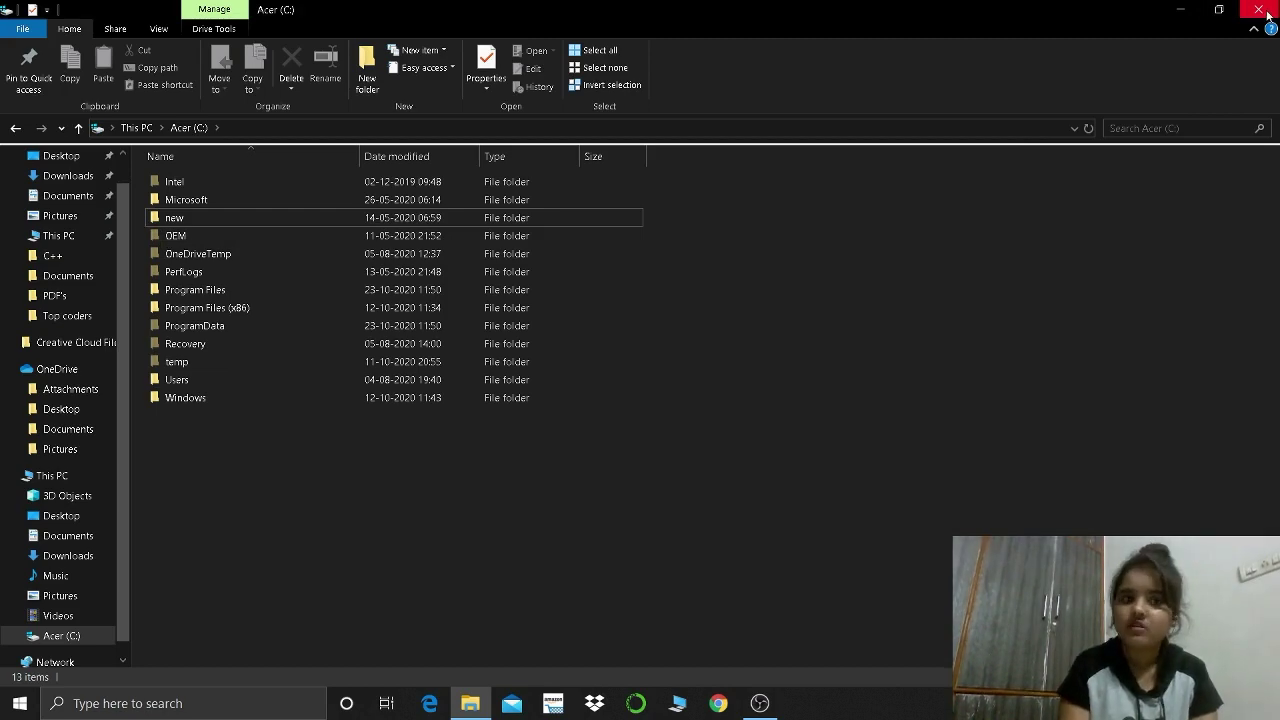
click(1257, 9)
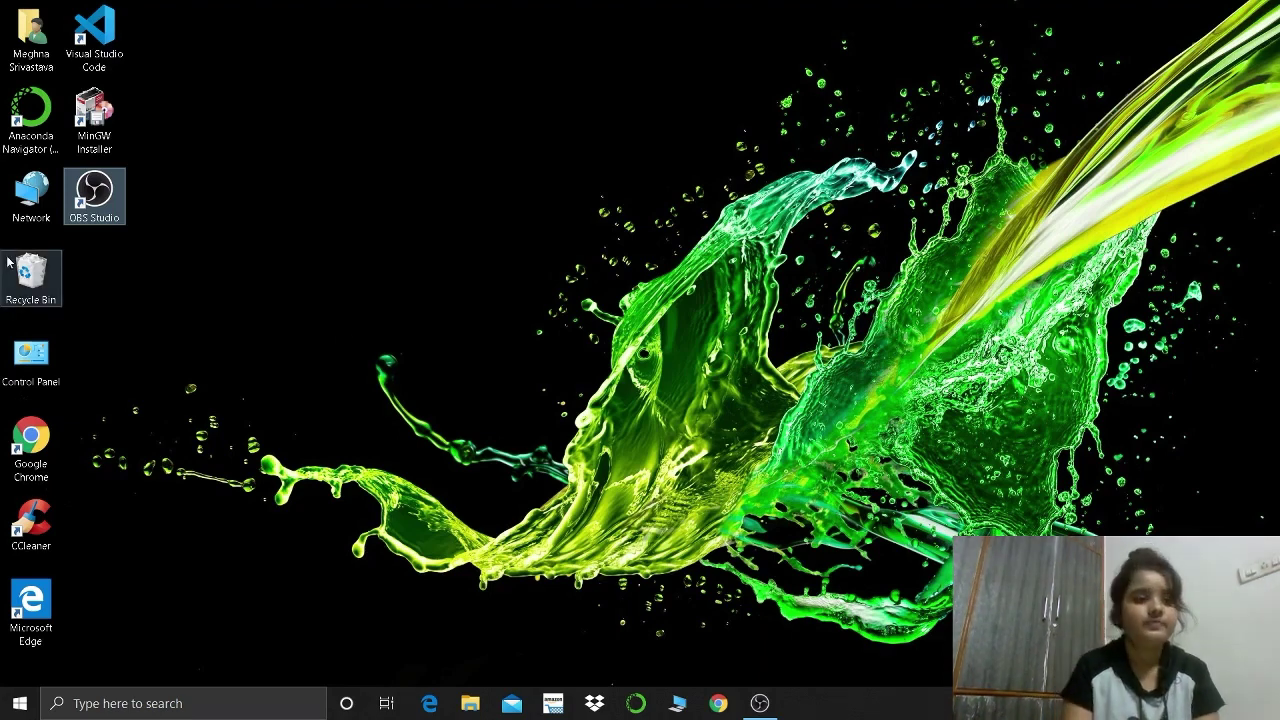
Step: Open This PC in Explorer and show its Properties system information page
click(31, 362)
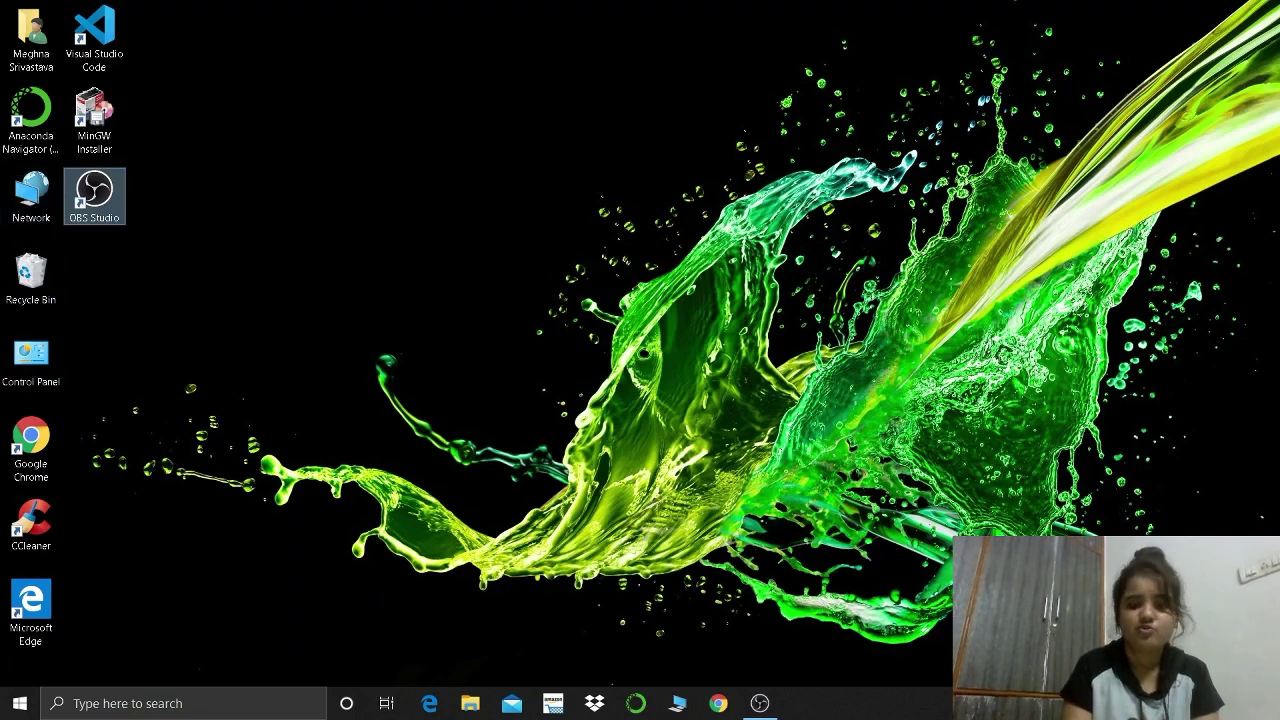
click(470, 703)
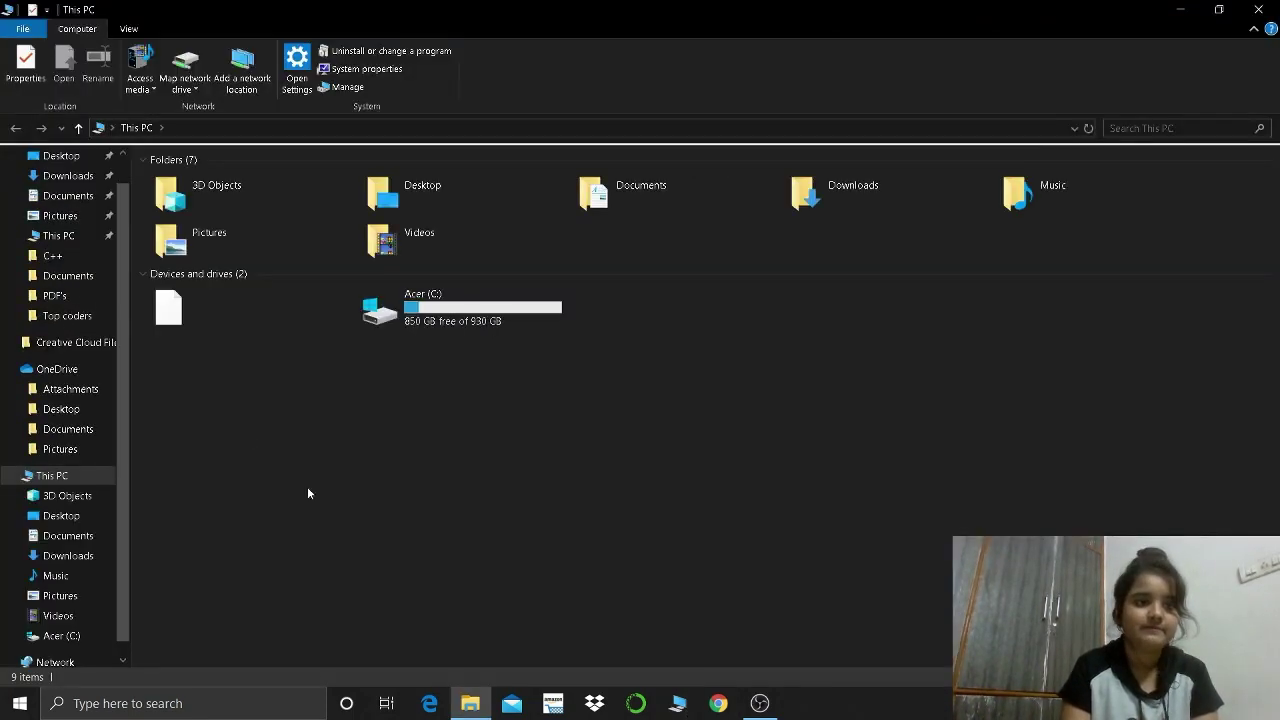
click(52, 475)
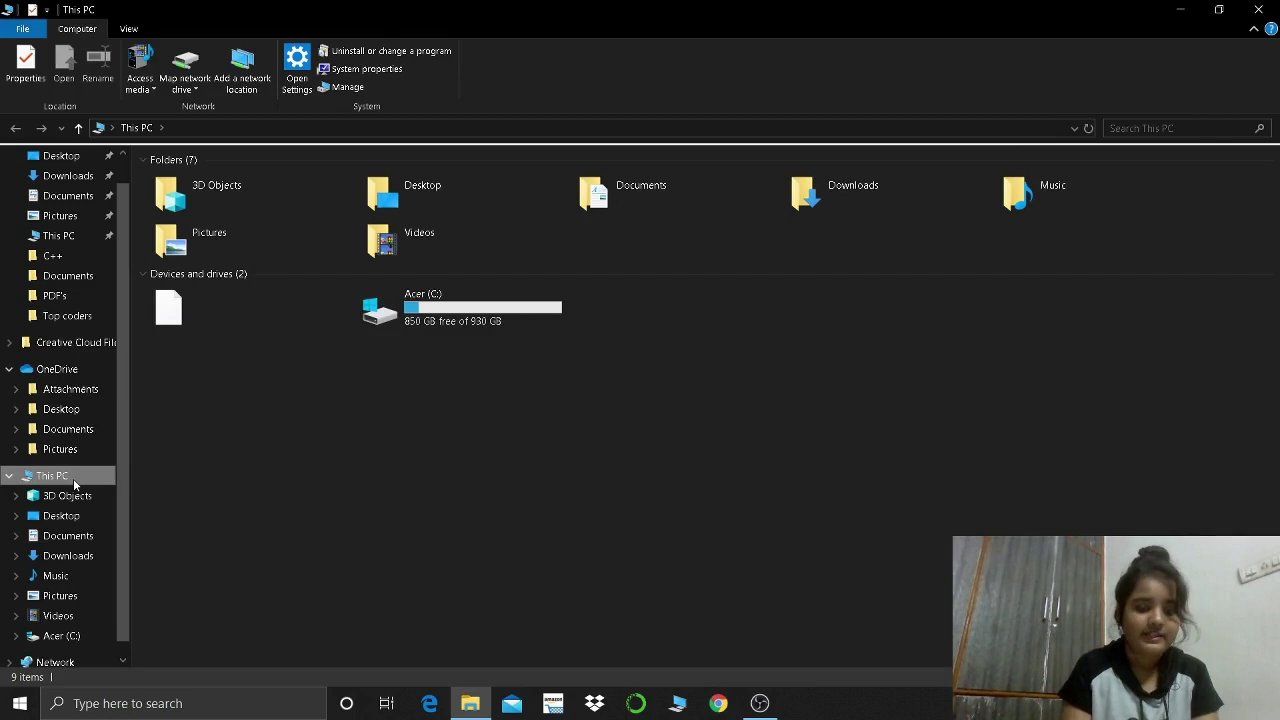
right_click(52, 475)
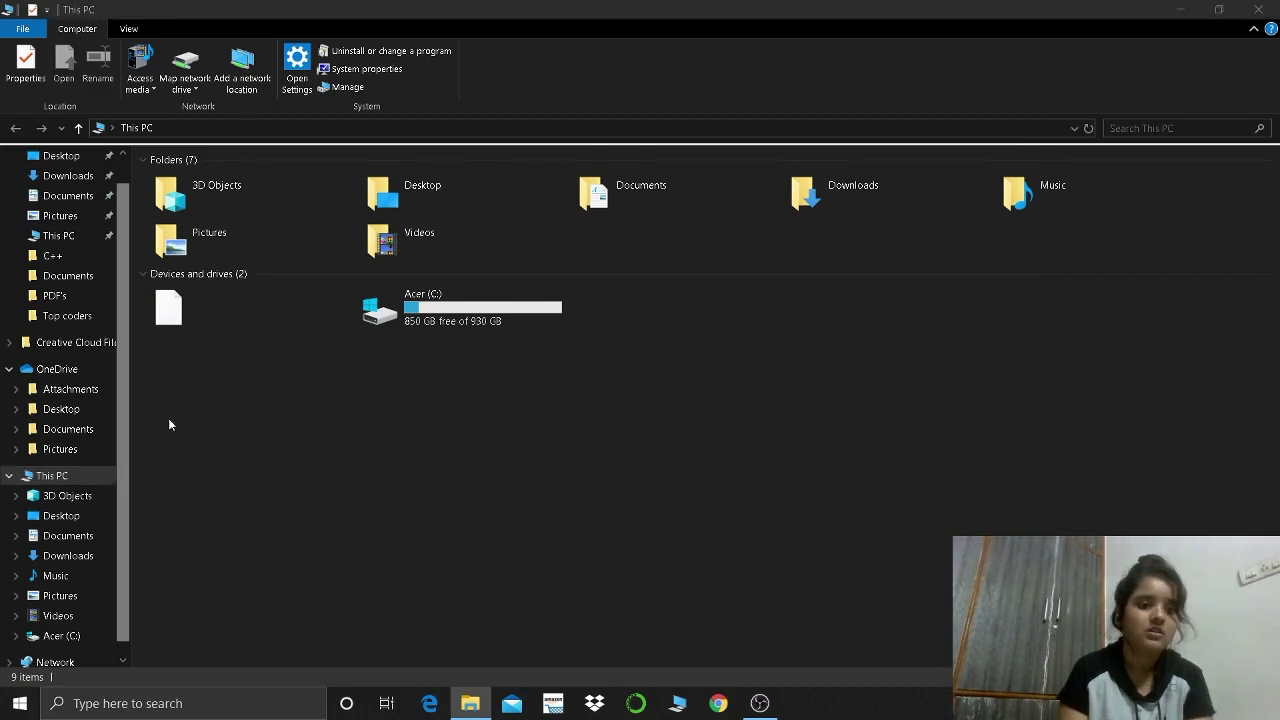
click(364, 68)
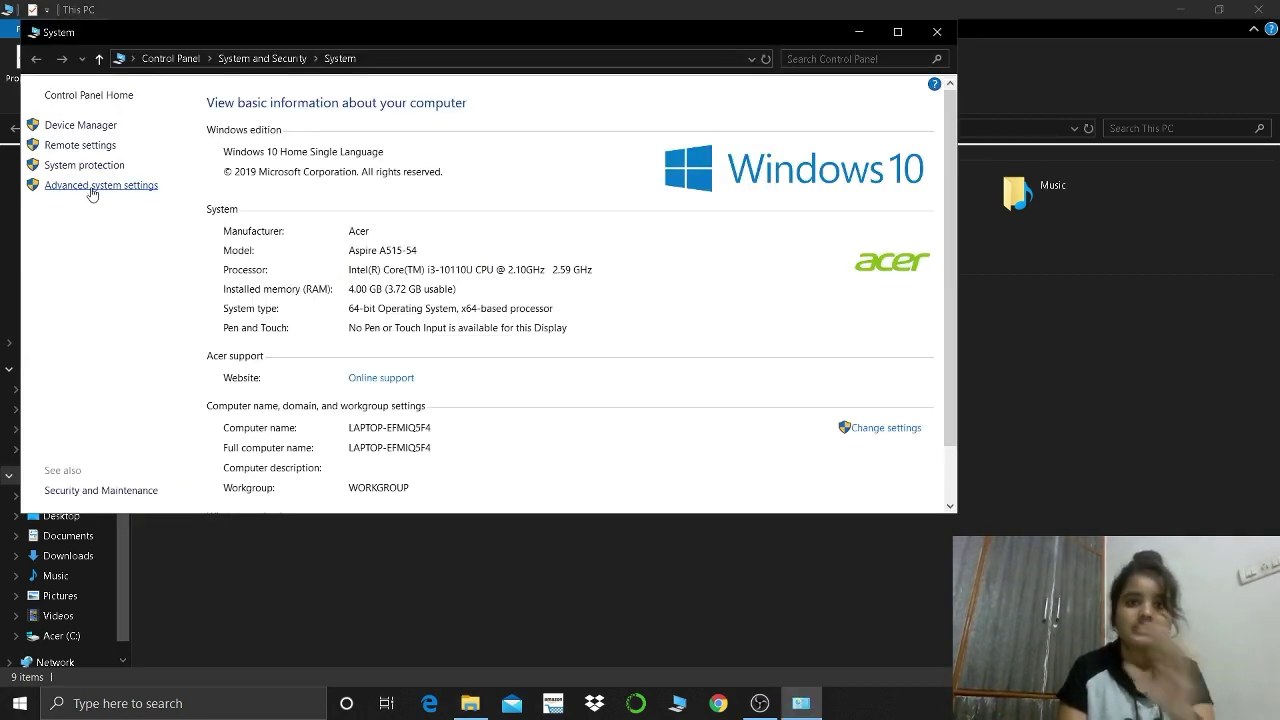
Step: Delete C:\MinGW\bin from the system Path environment variable and save
click(101, 185)
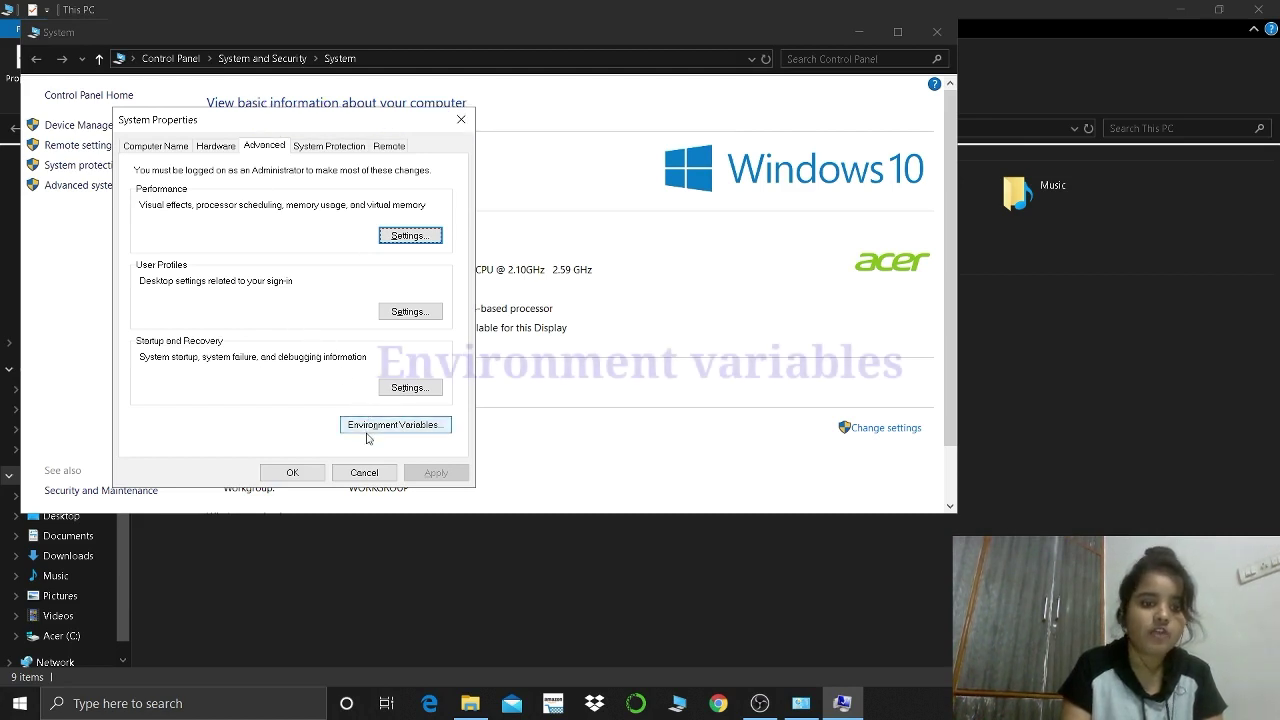
click(395, 424)
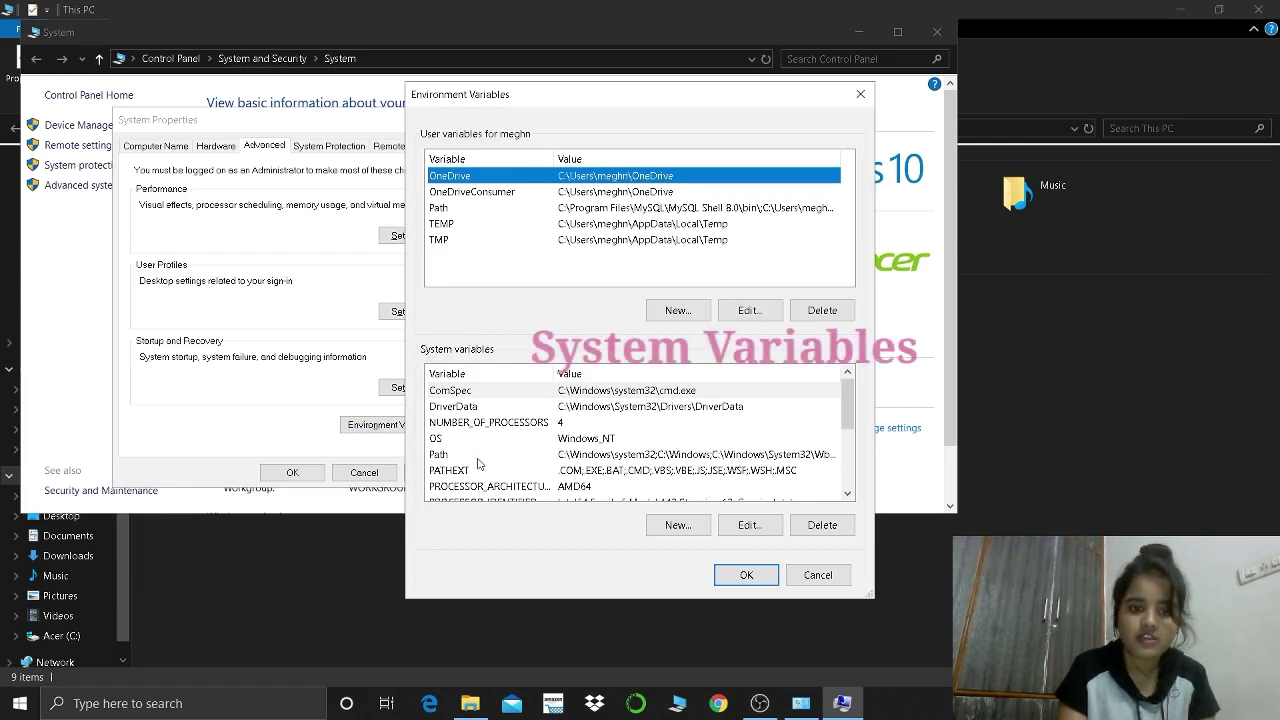
click(438, 454)
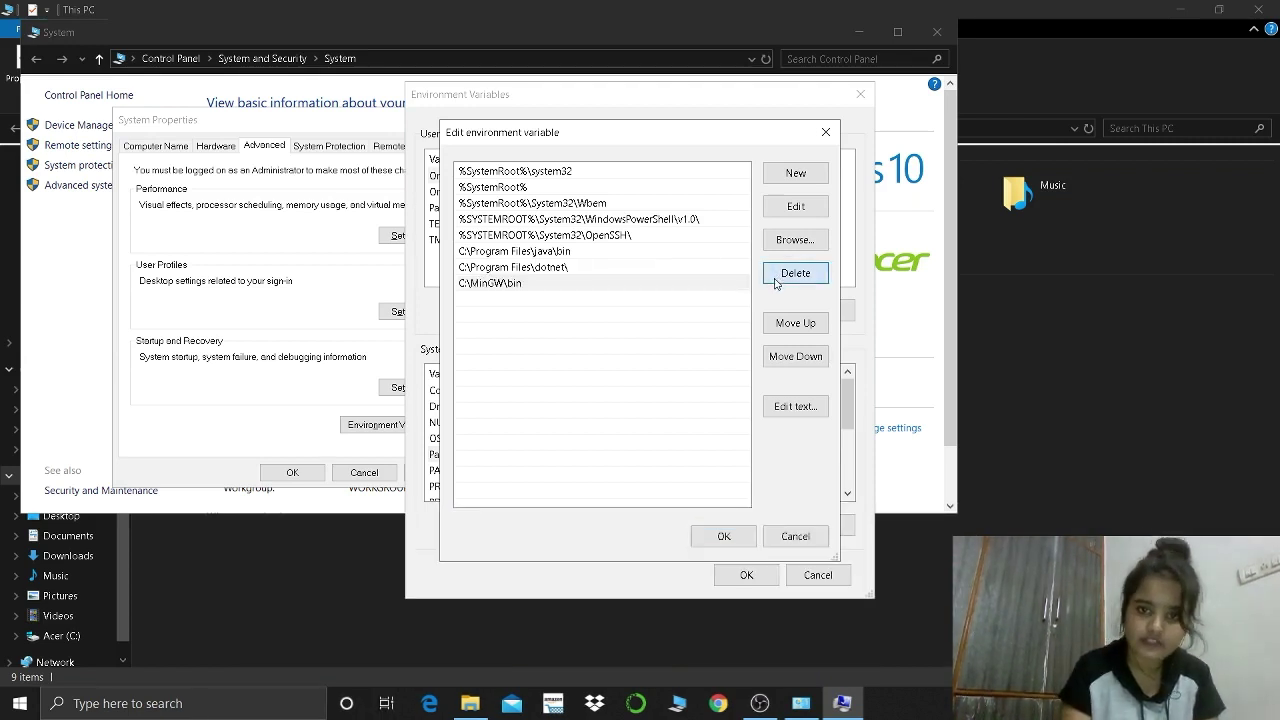
click(795, 272)
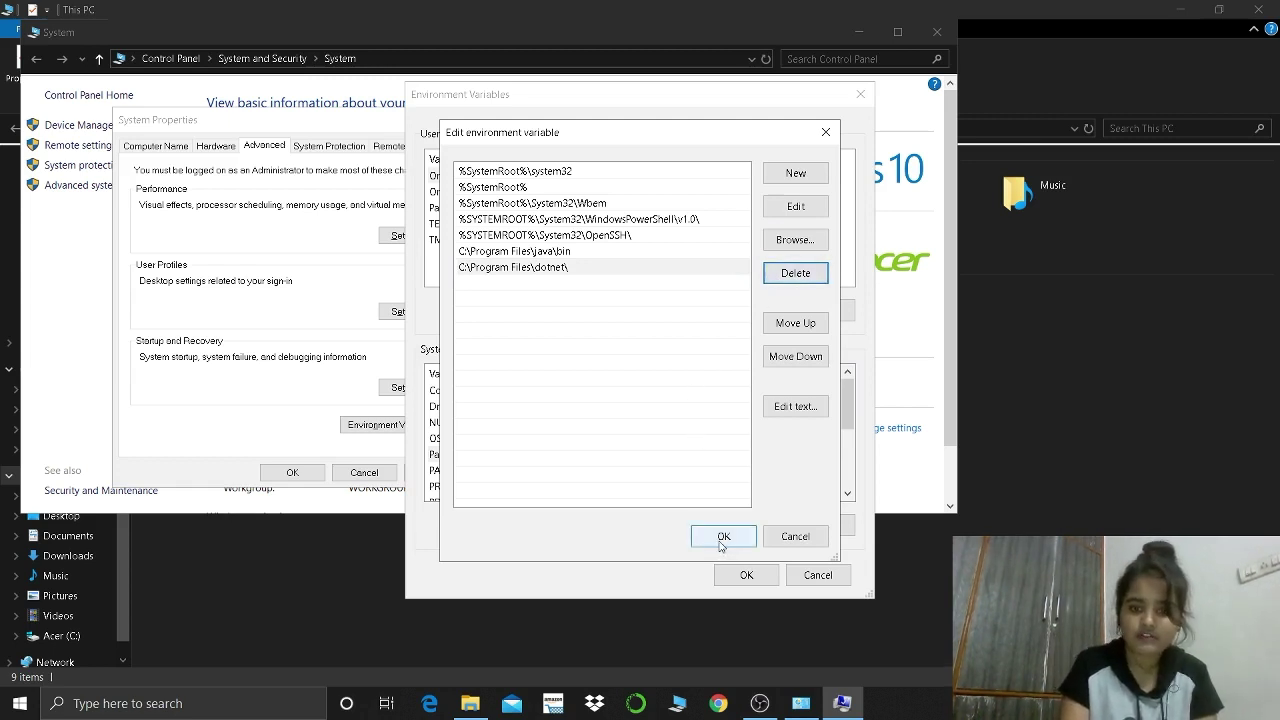
click(723, 536)
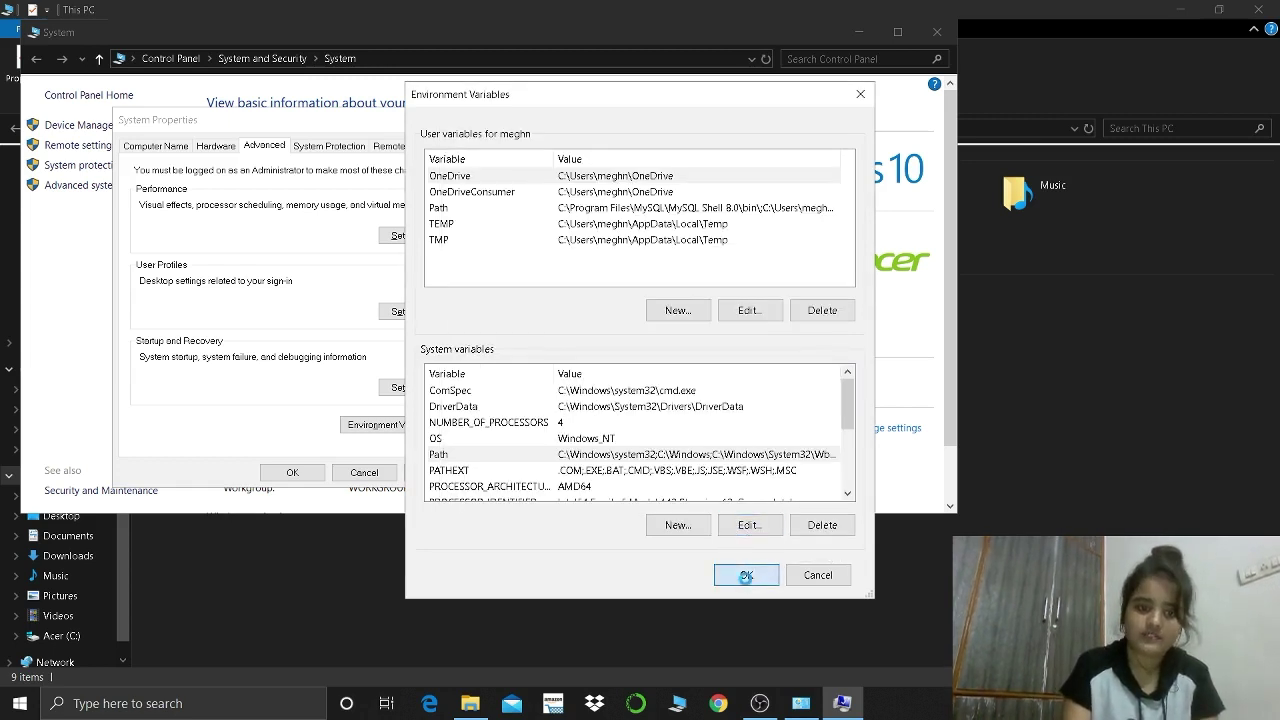
click(745, 574)
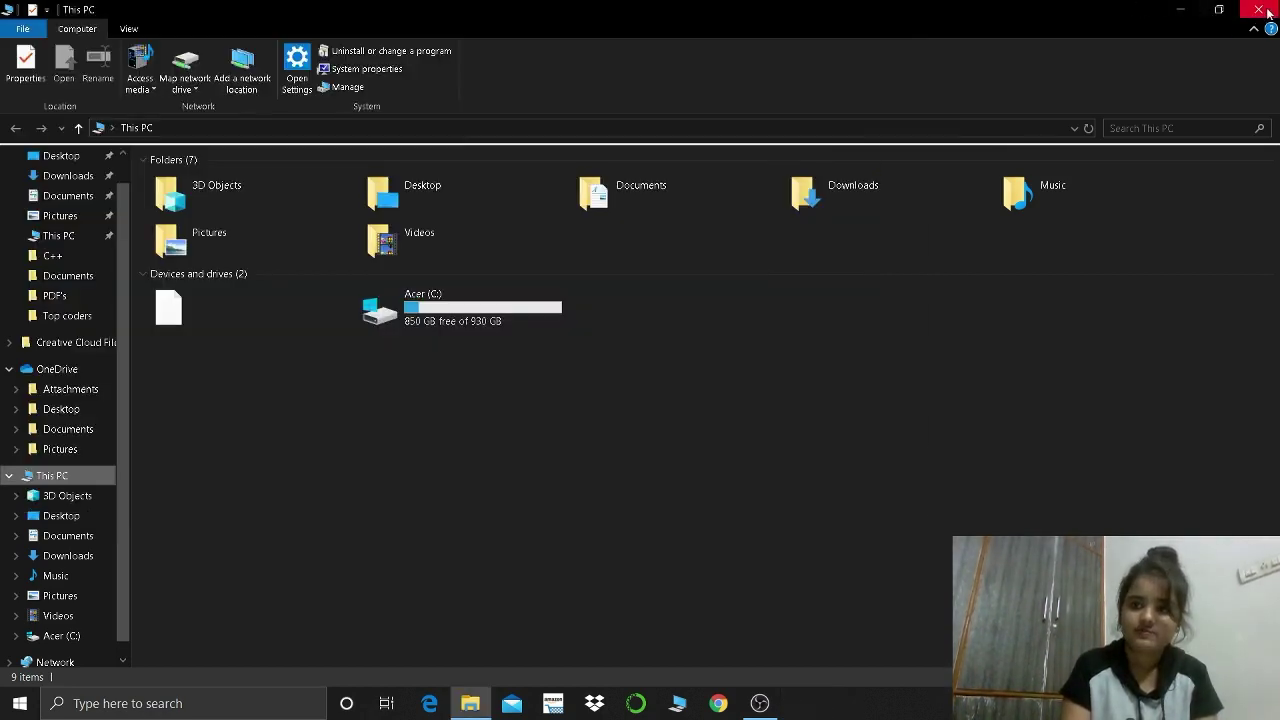
Step: Close This PC, search 'mingw', and cancel the MinGW setup tool that launched
click(1258, 9)
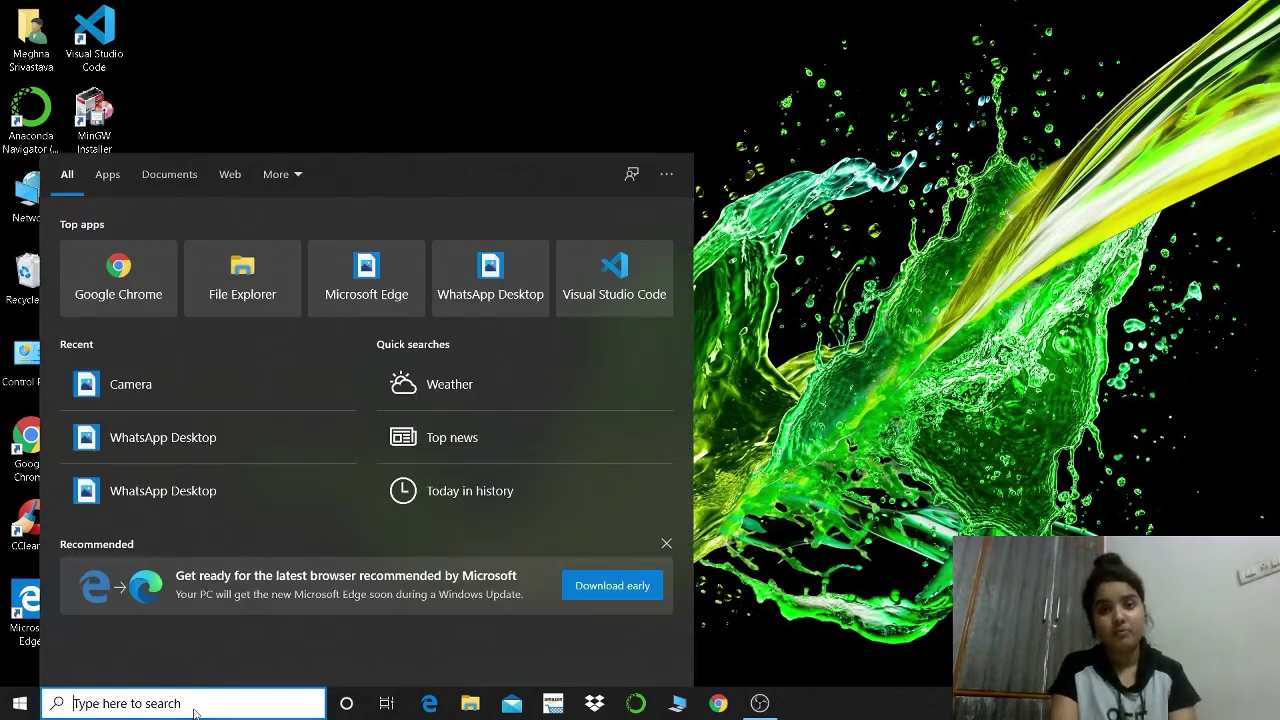
text(mingw)
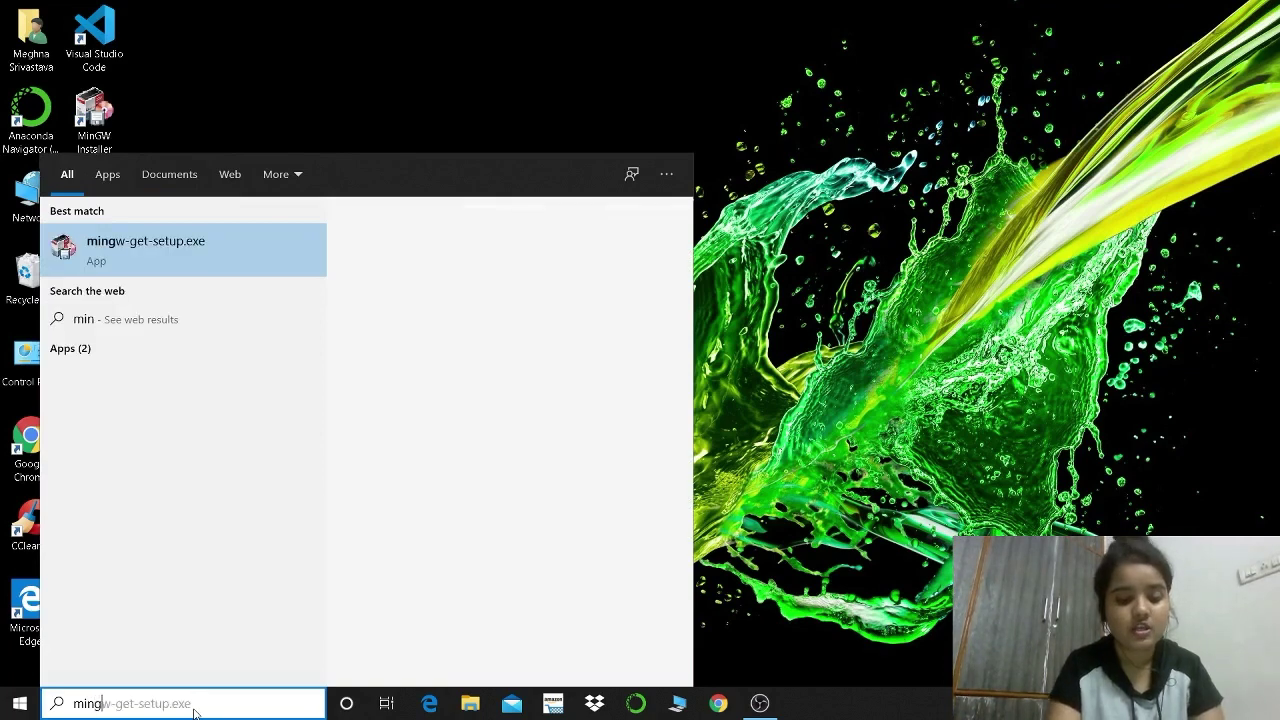
text(mingw)
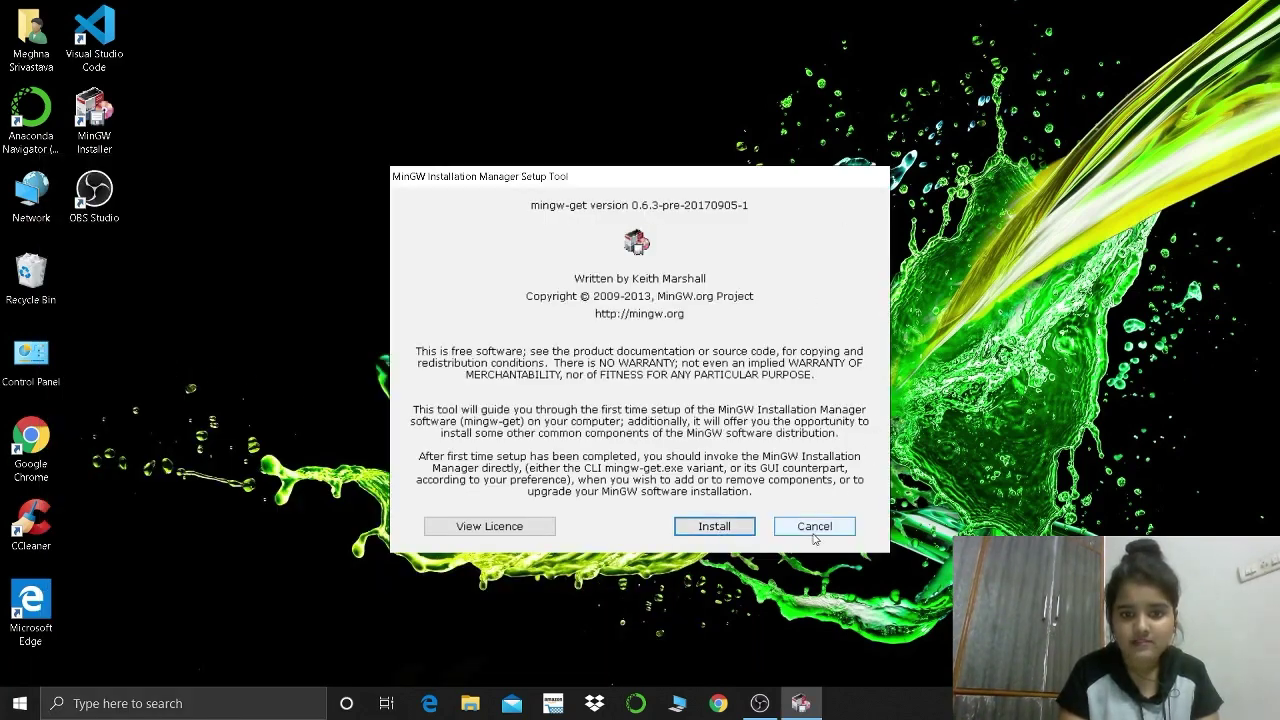
click(814, 526)
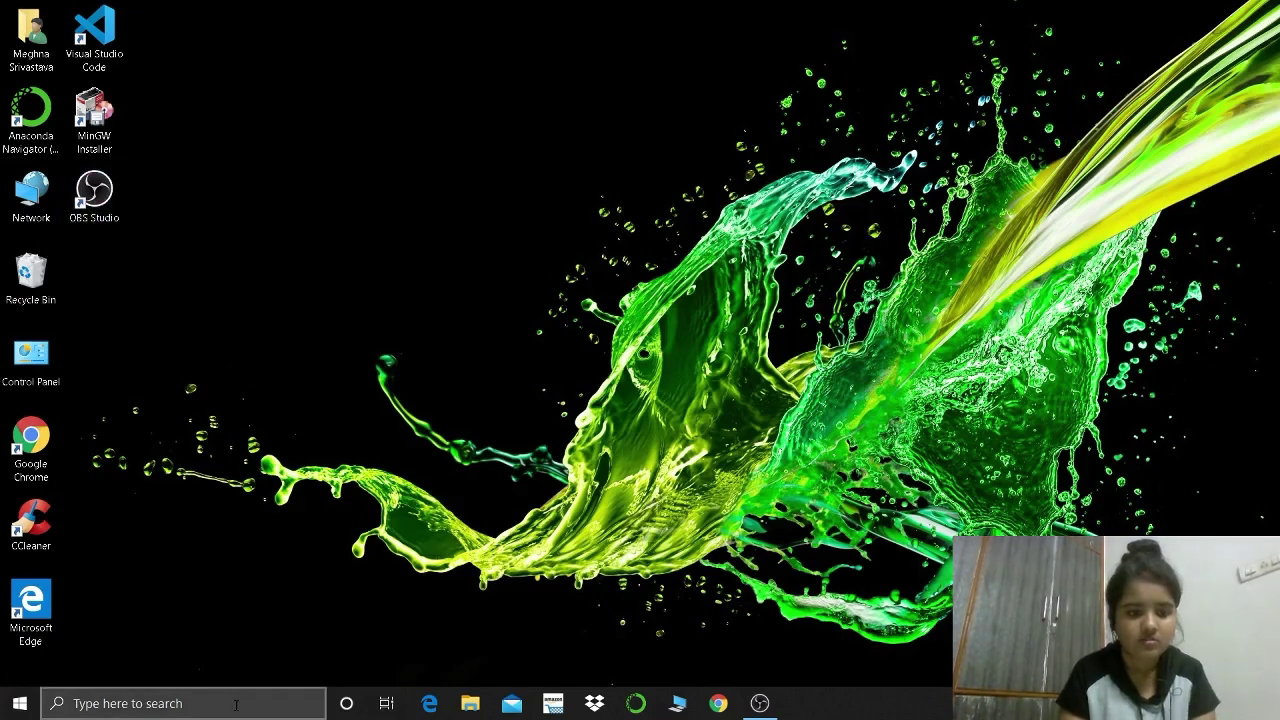
Step: Search 'mingw' again and open mingw-get-setup.exe's location in Downloads
text(mungw)
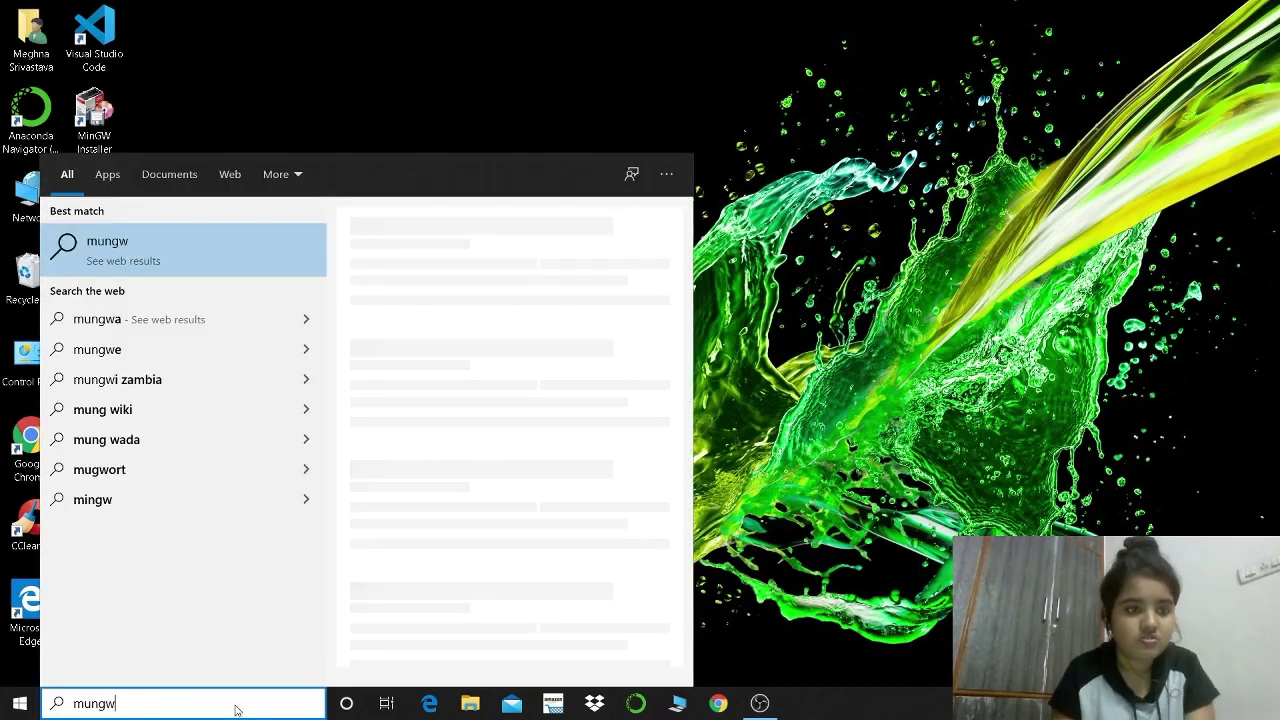
key(BackSpace)
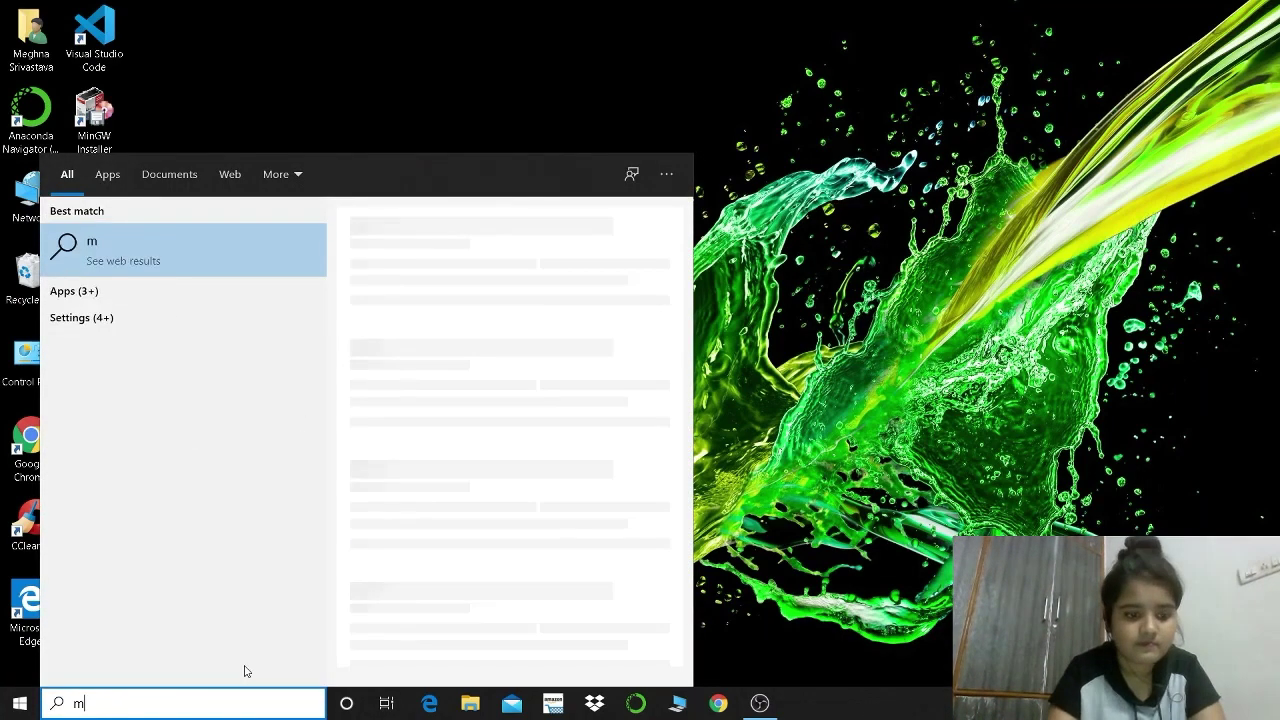
text(ingw)
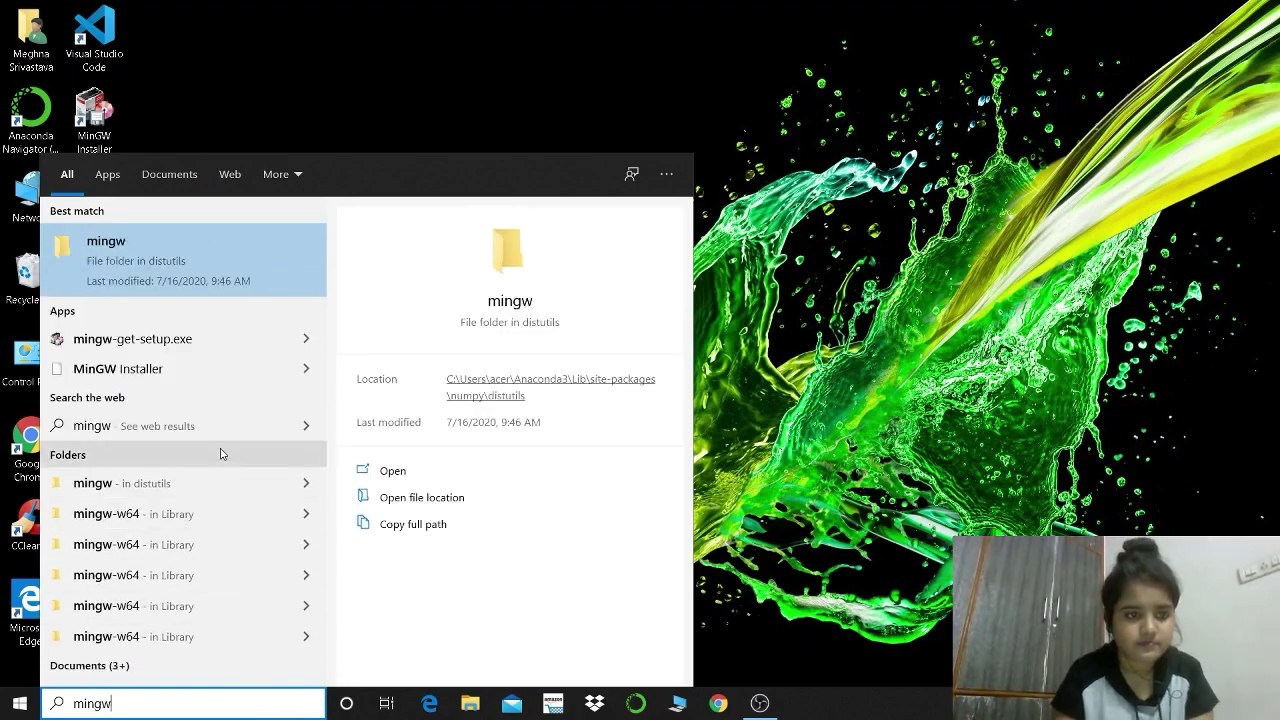
click(133, 338)
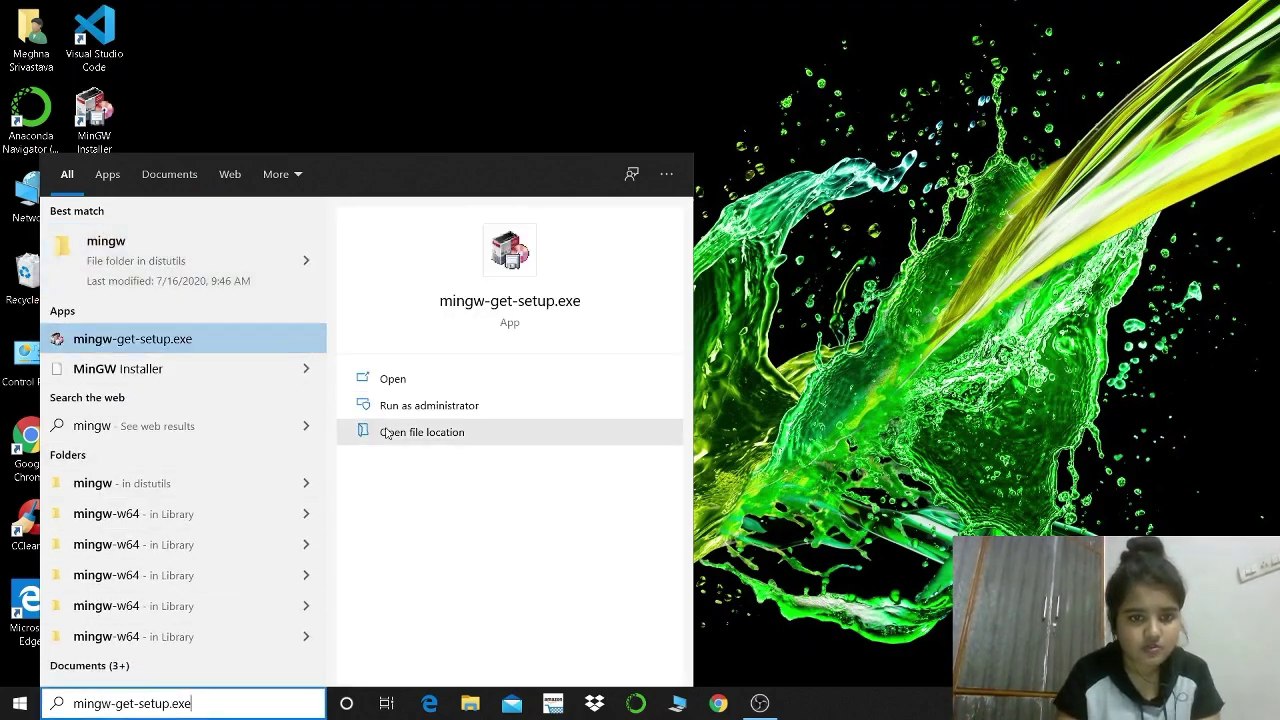
click(422, 431)
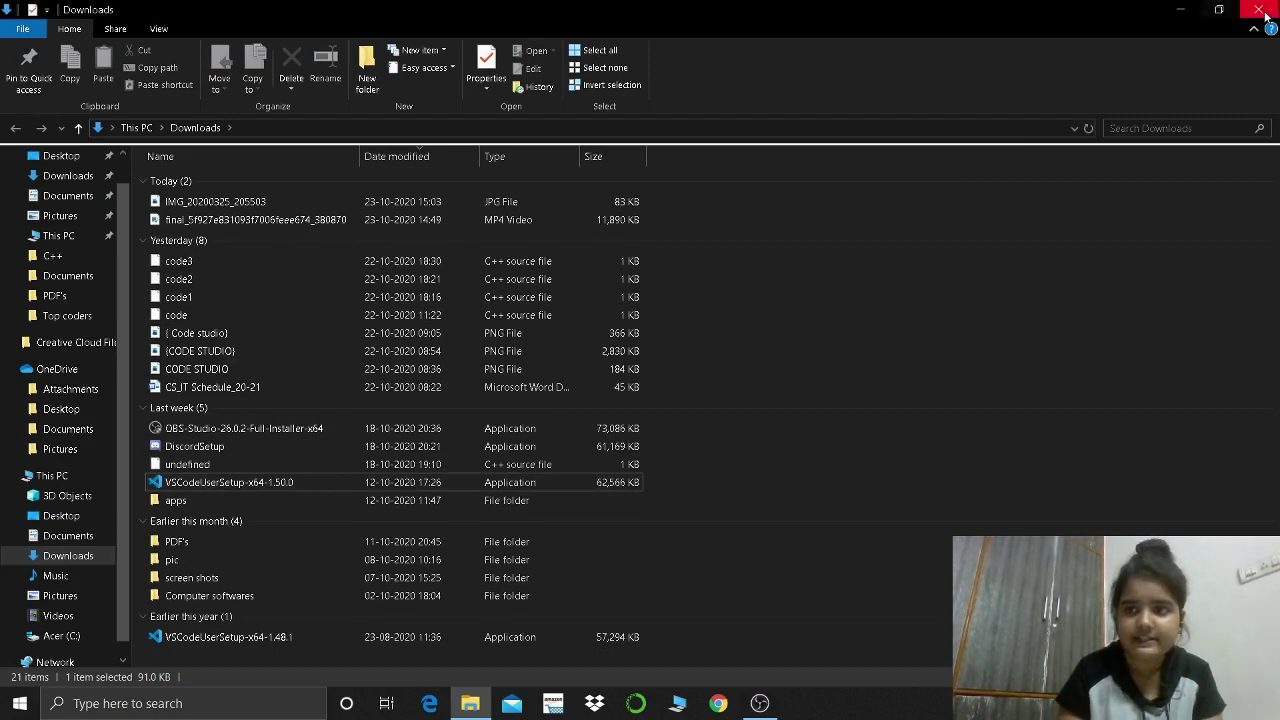
Step: Delete the desktop MinGW Installer shortcut and re-search 'mingw' to confirm no apps remain
click(1258, 9)
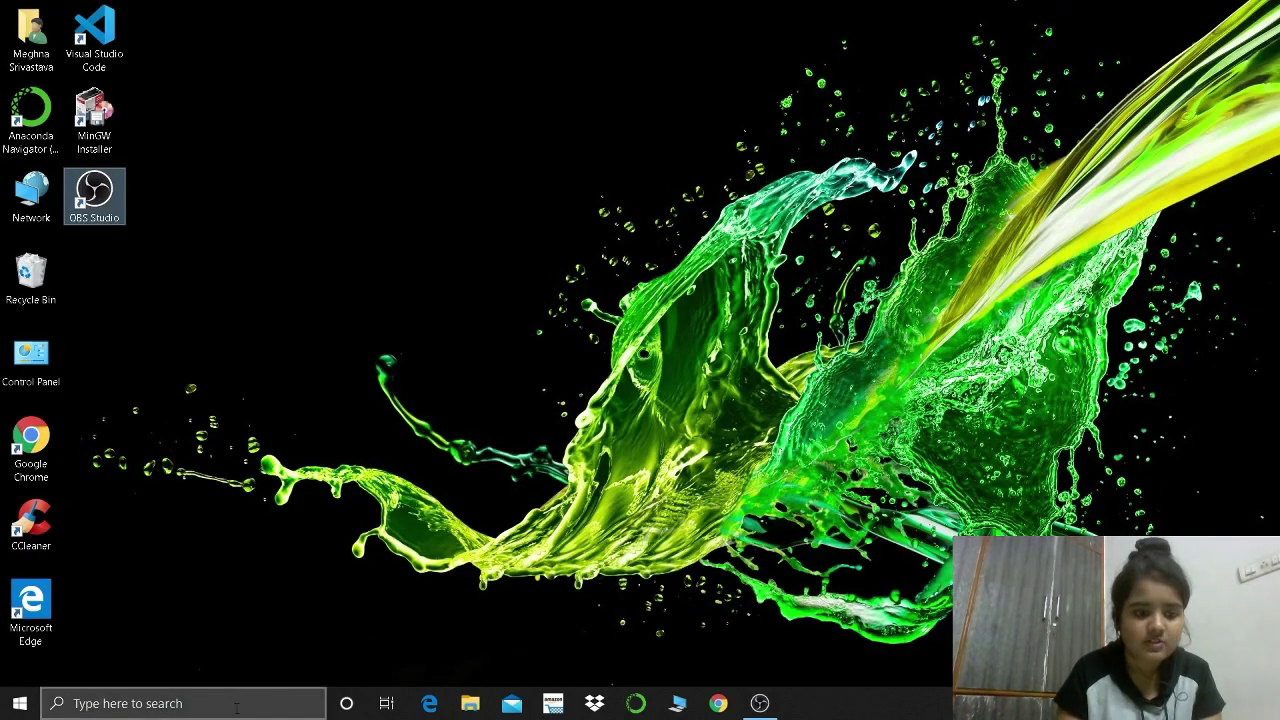
text(mingw)
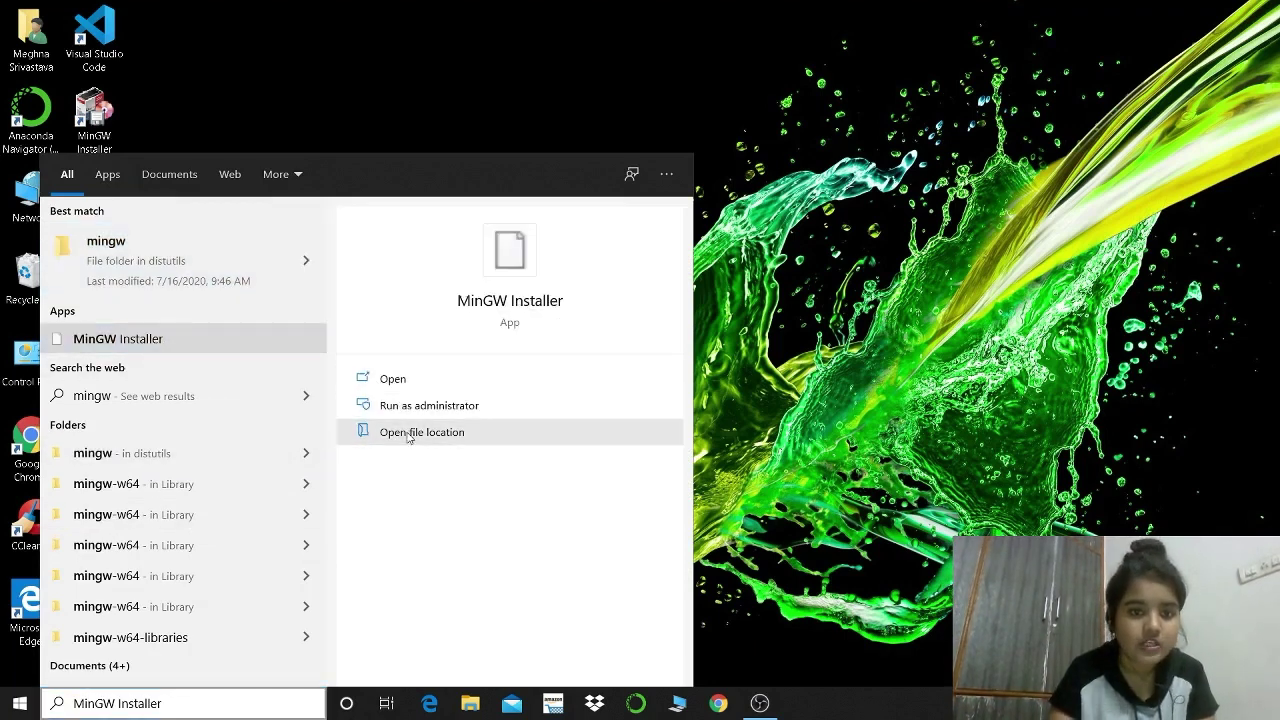
click(421, 431)
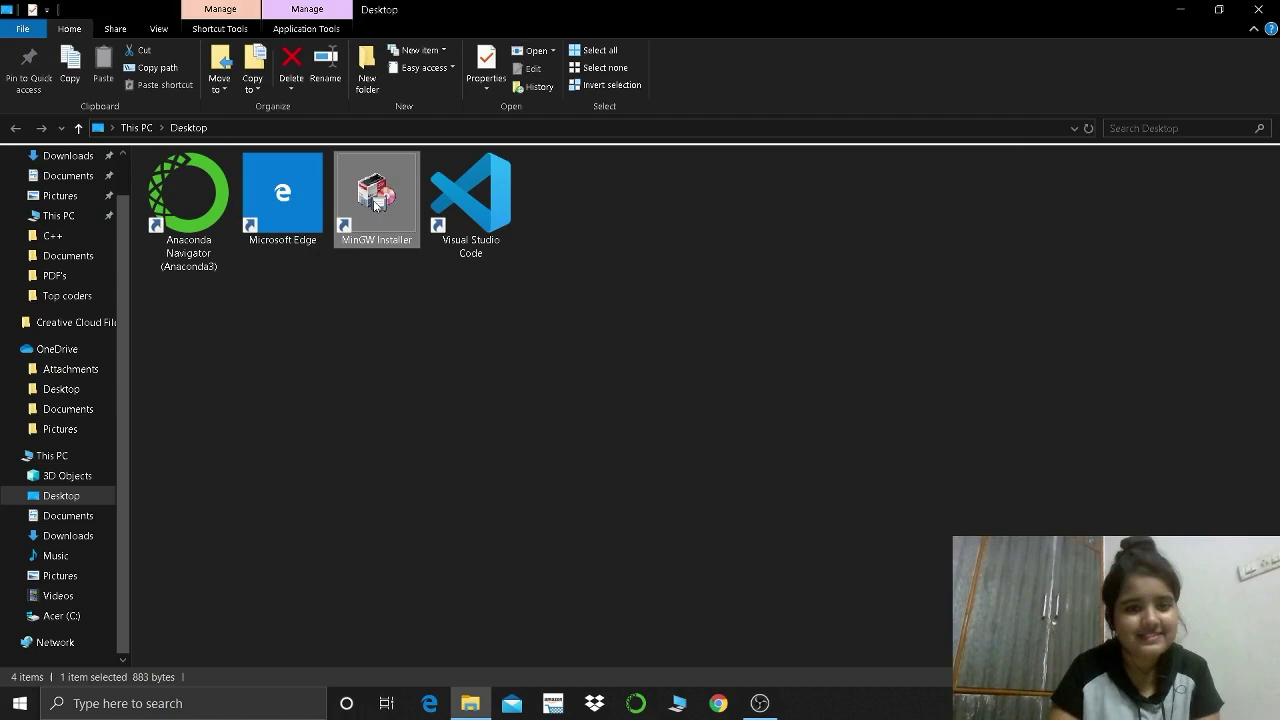
click(291, 65)
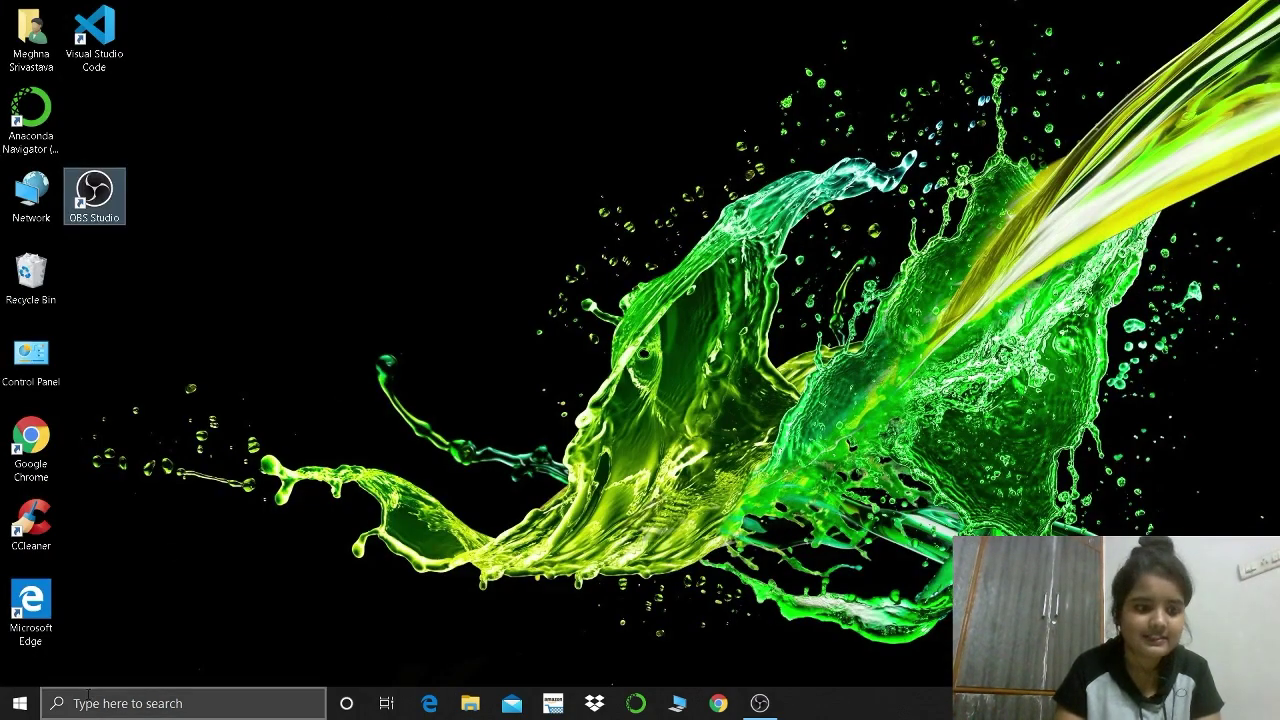
text(mingw)
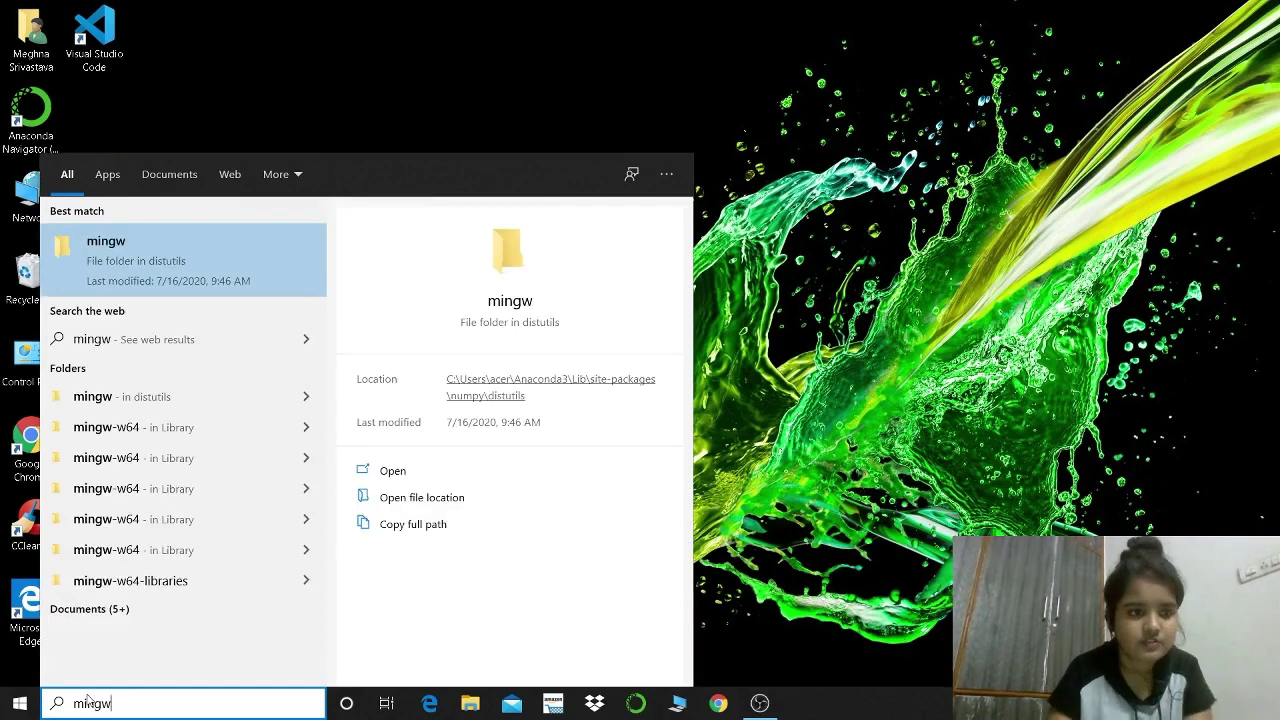
mouse_move(510, 470)
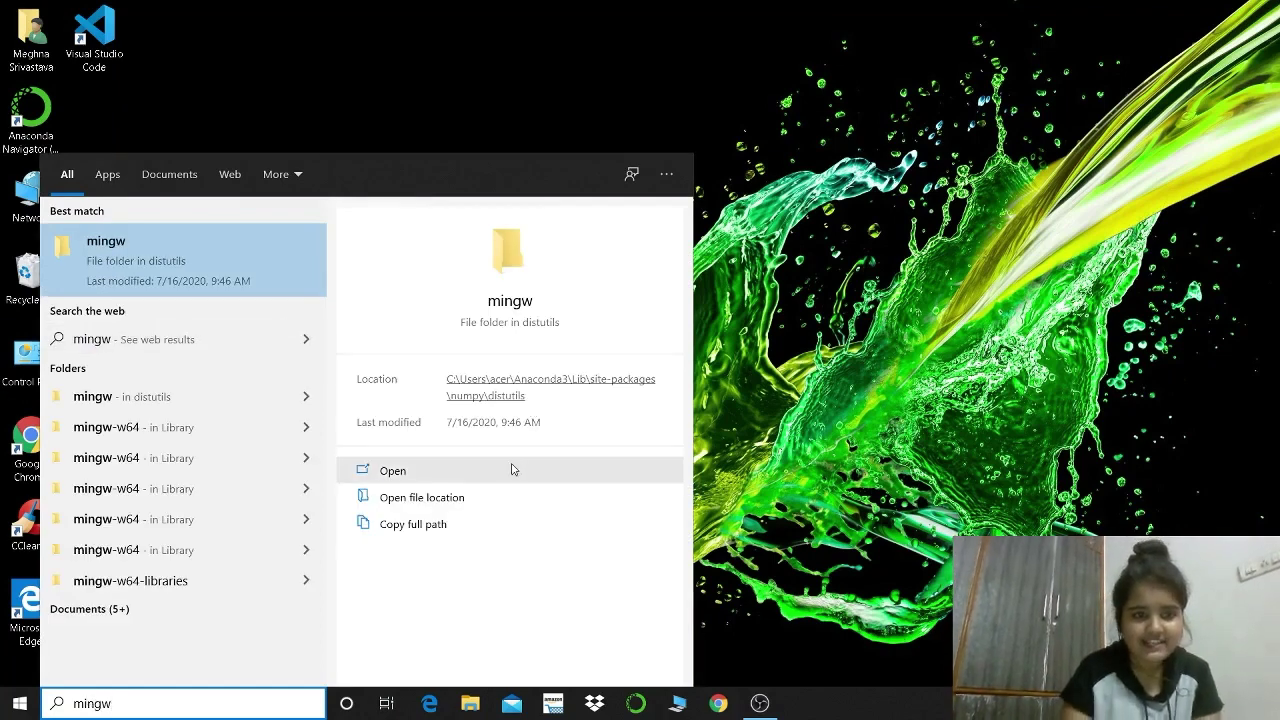
mouse_move(479, 489)
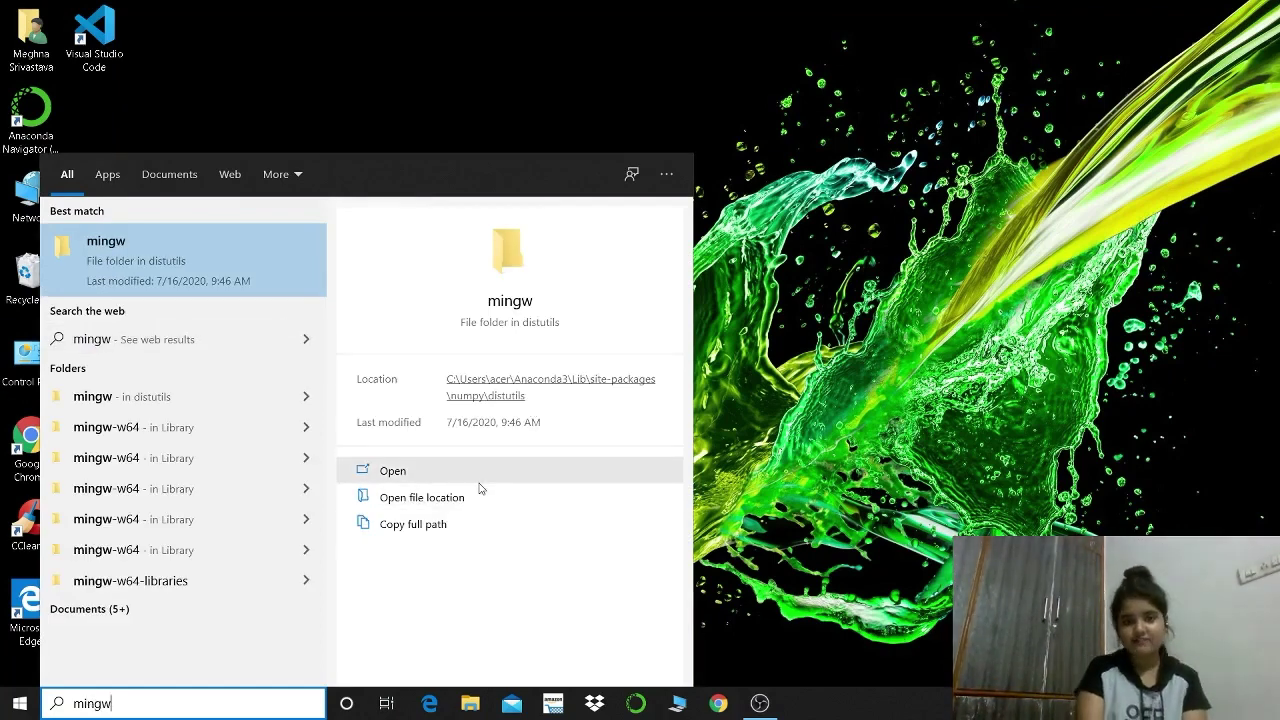